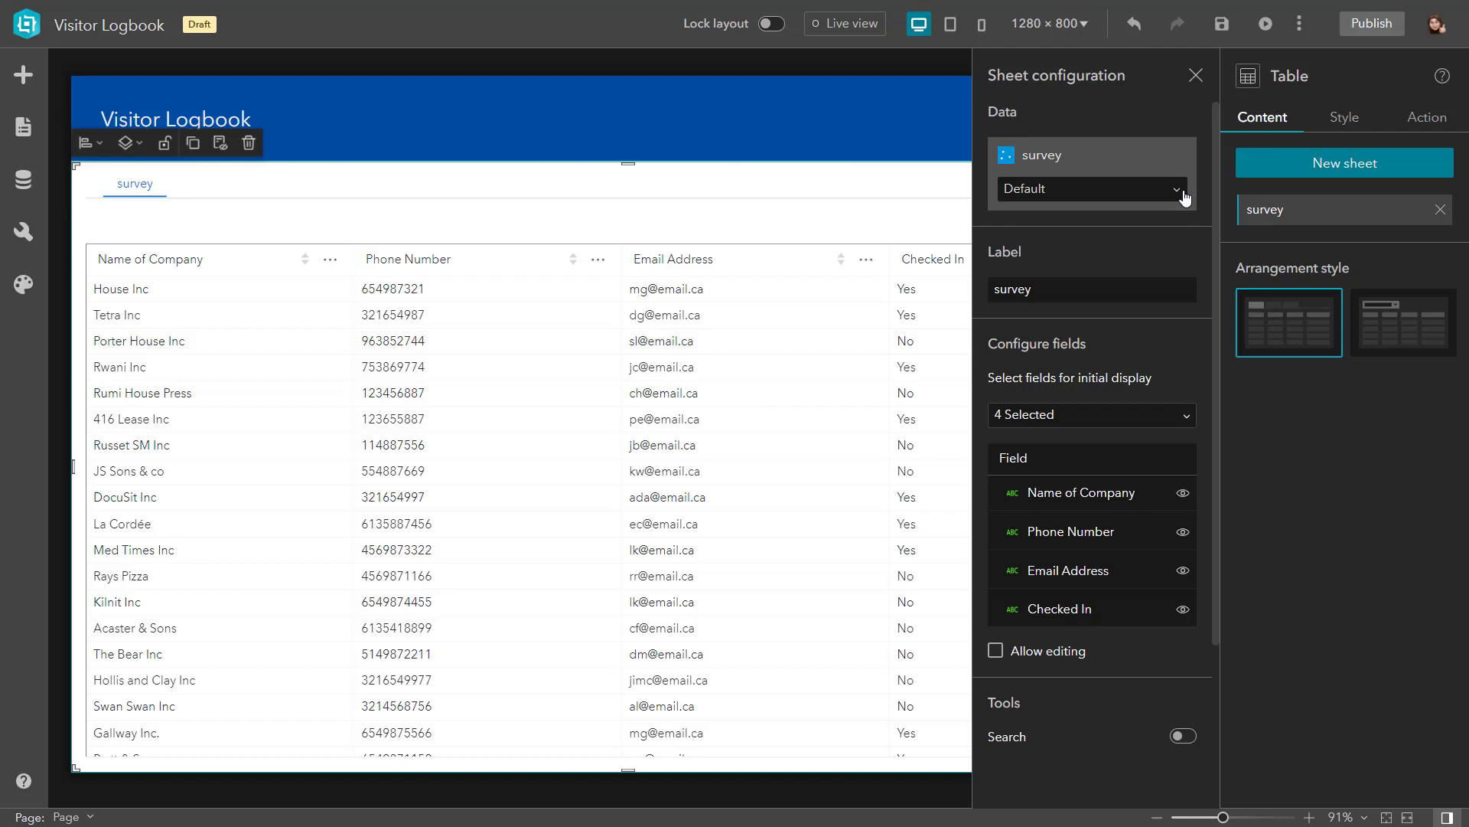
# - Review the survey layer's existing office data views from the sheet's Data dropdown
pyautogui.click(1089, 188)
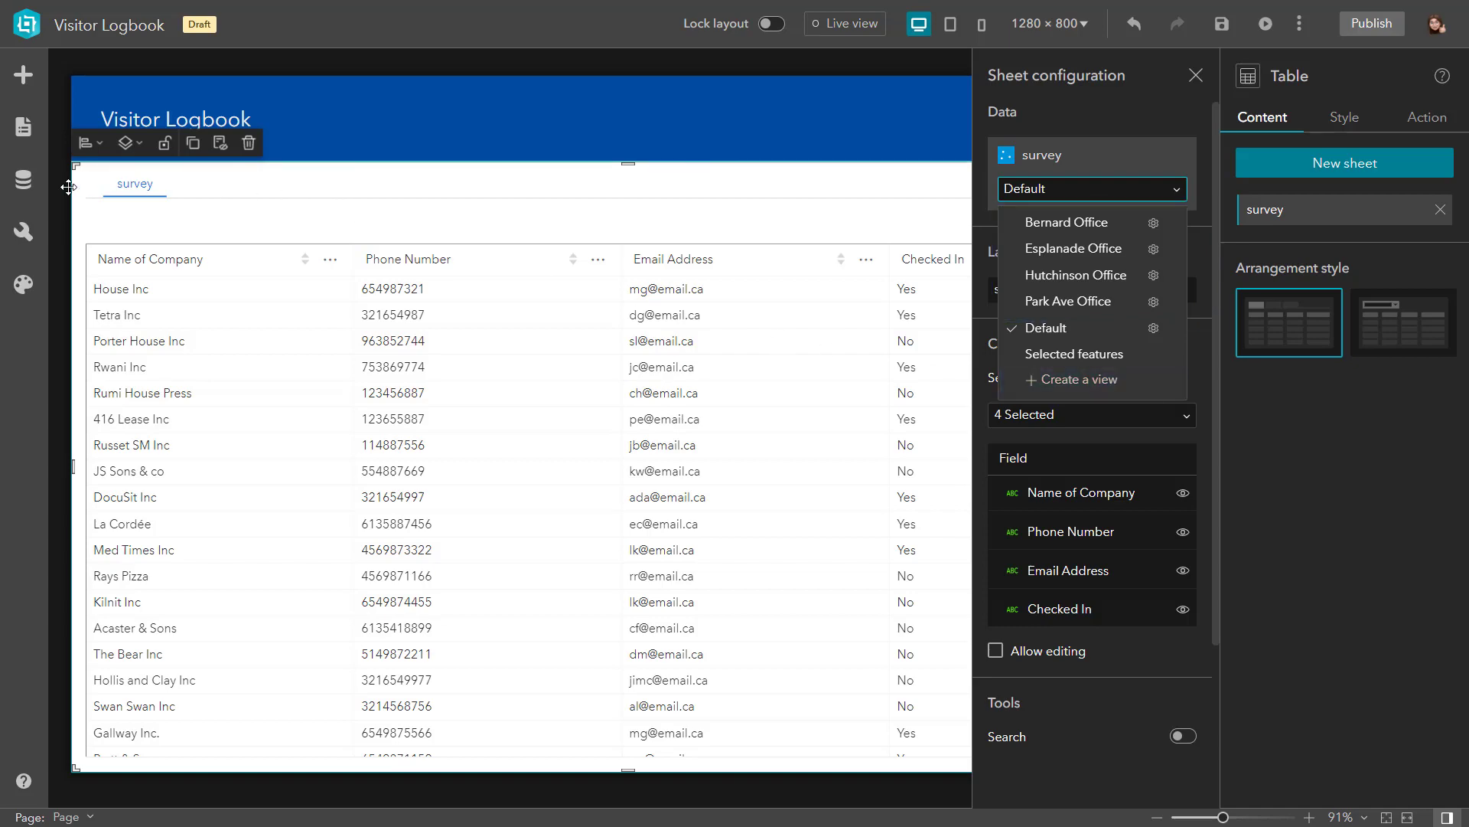
pyautogui.click(23, 179)
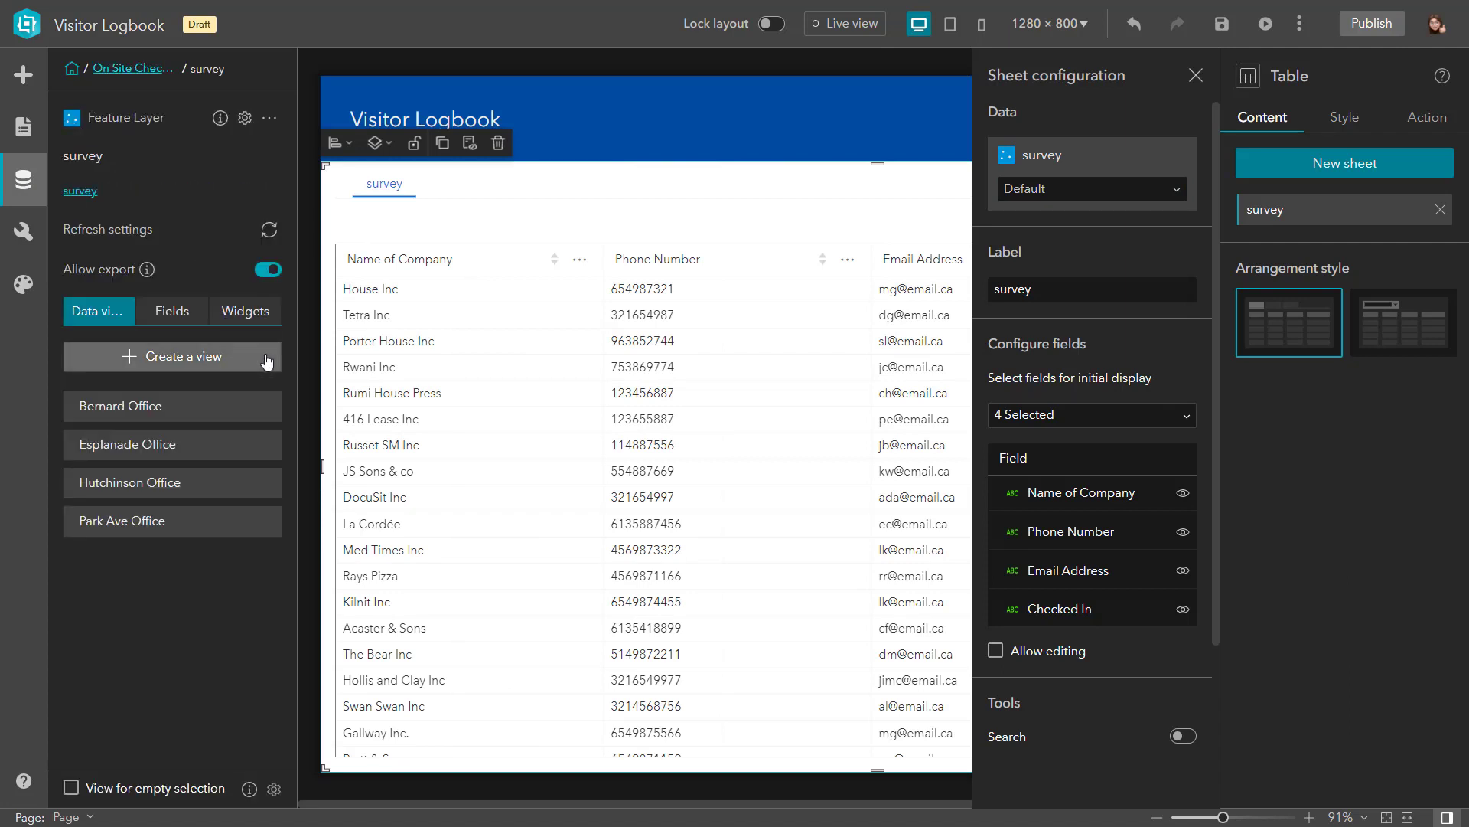
# - Create a new data view named 'Clark Office' and start adding its filter
pyautogui.click(173, 356)
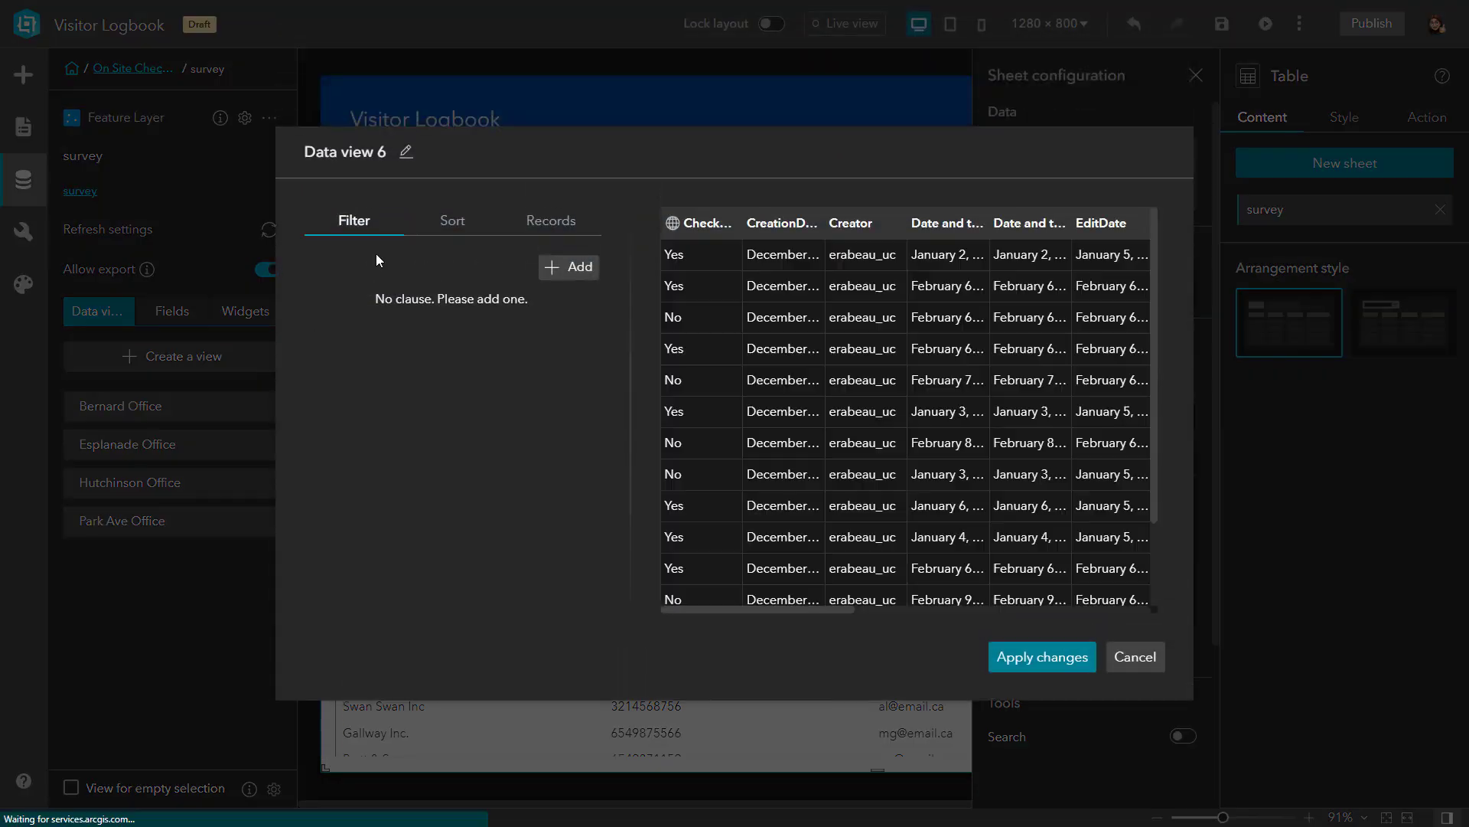
pyautogui.click(404, 151)
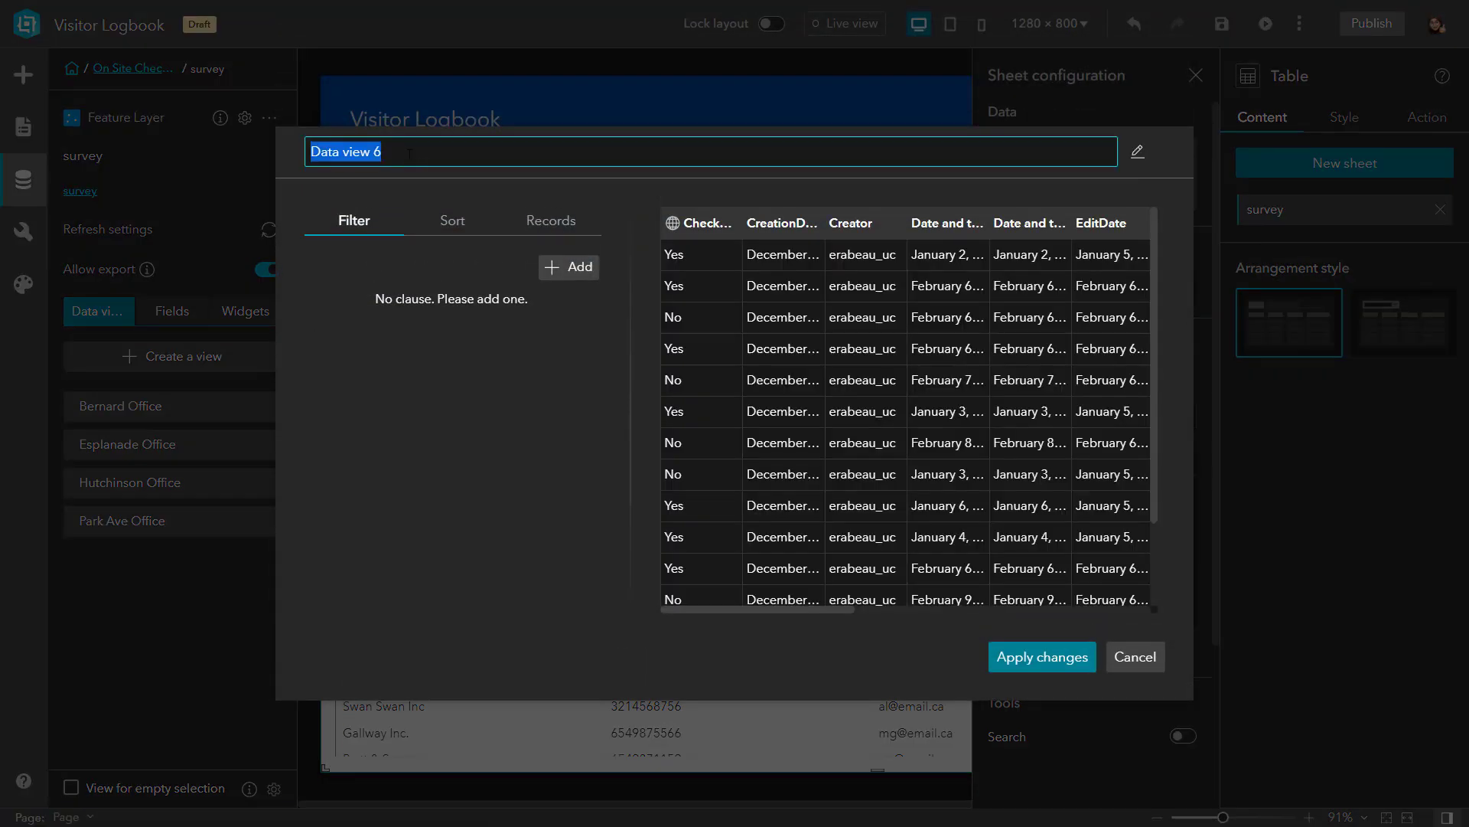
pyautogui.write('Clark Office')
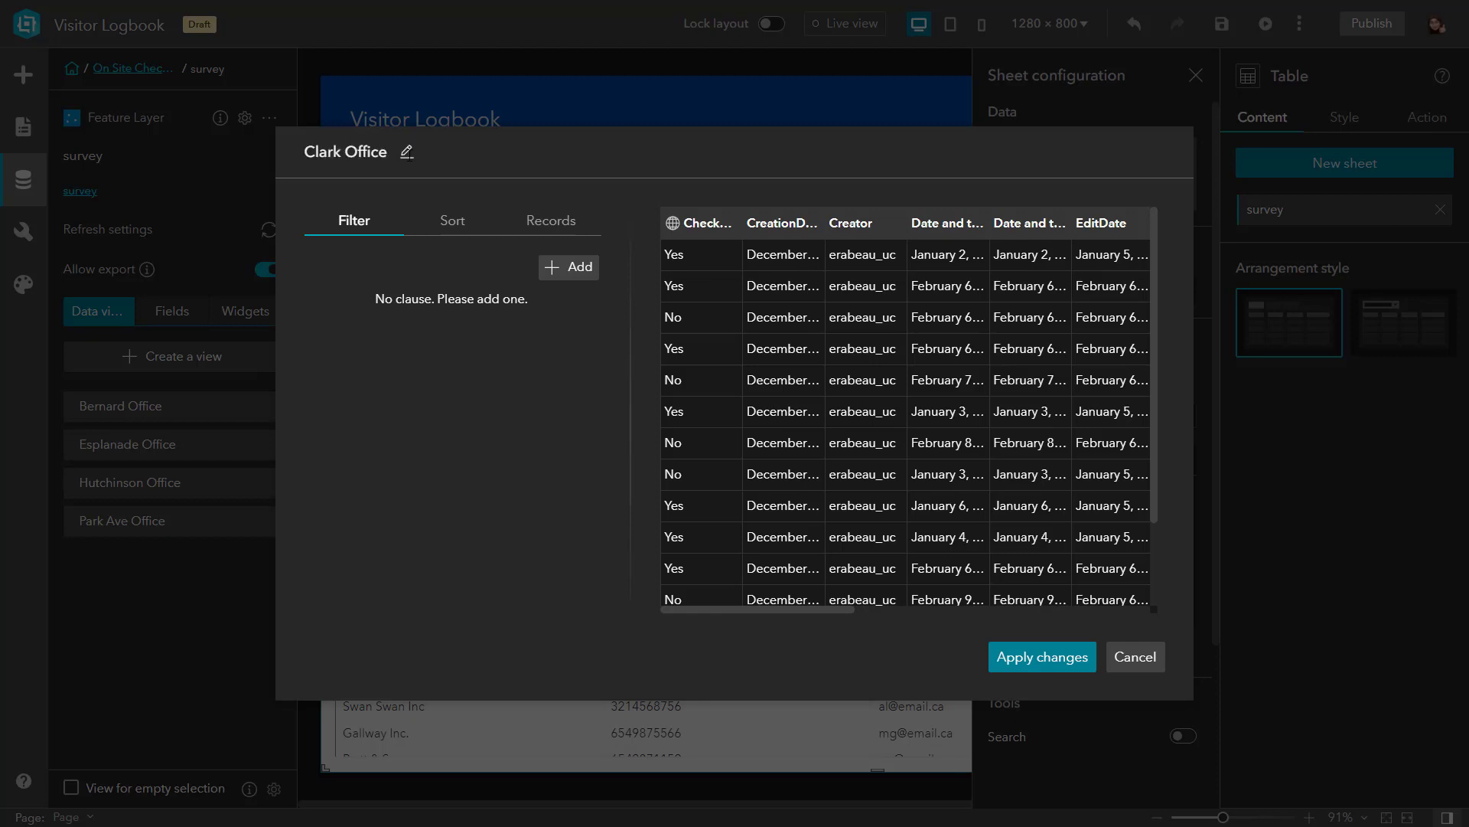
pyautogui.click(568, 266)
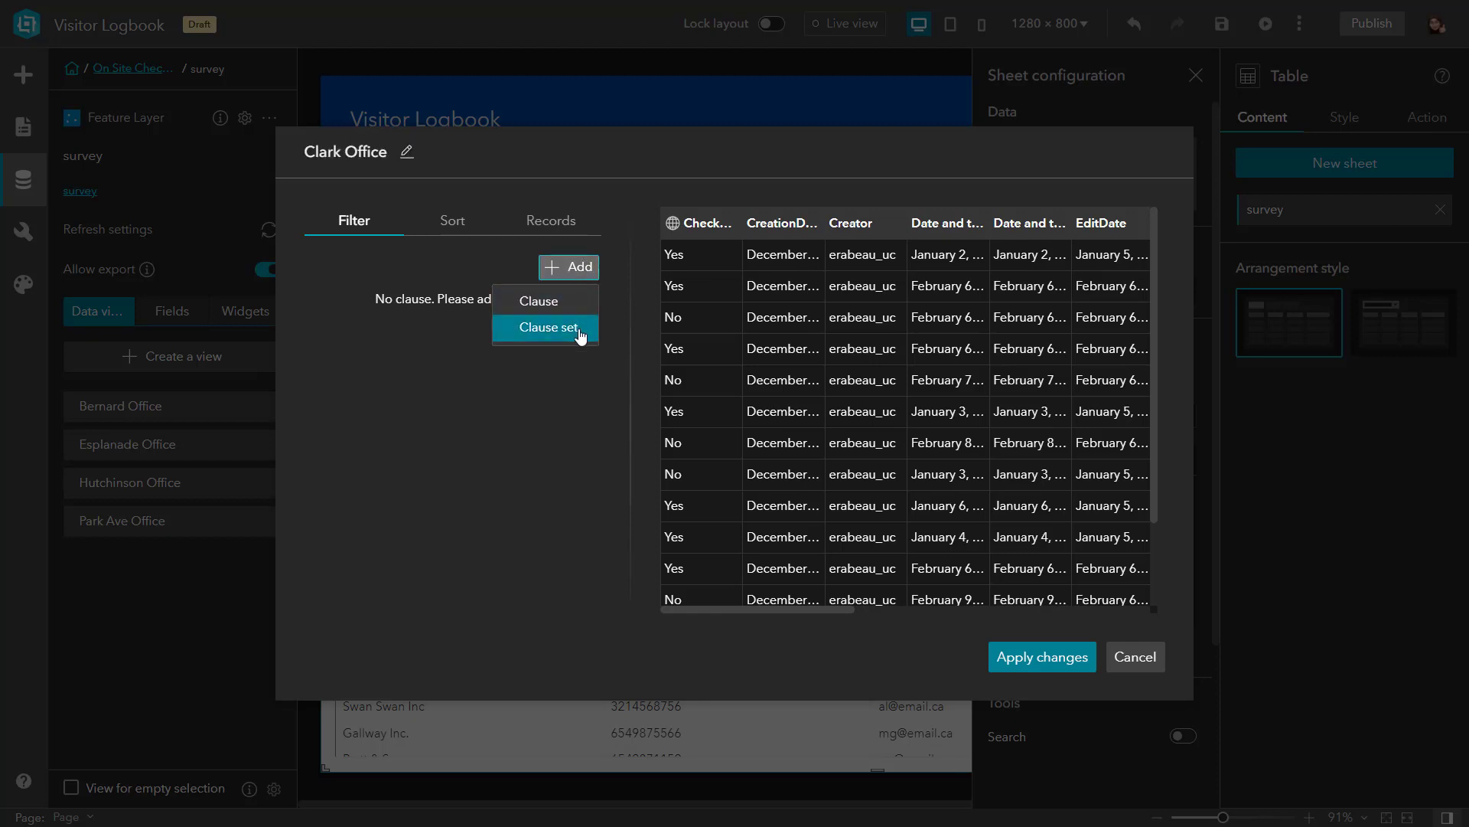
# - Add a clause set whose first clause keeps 'Which site are you visiting?' is Clark
pyautogui.click(548, 327)
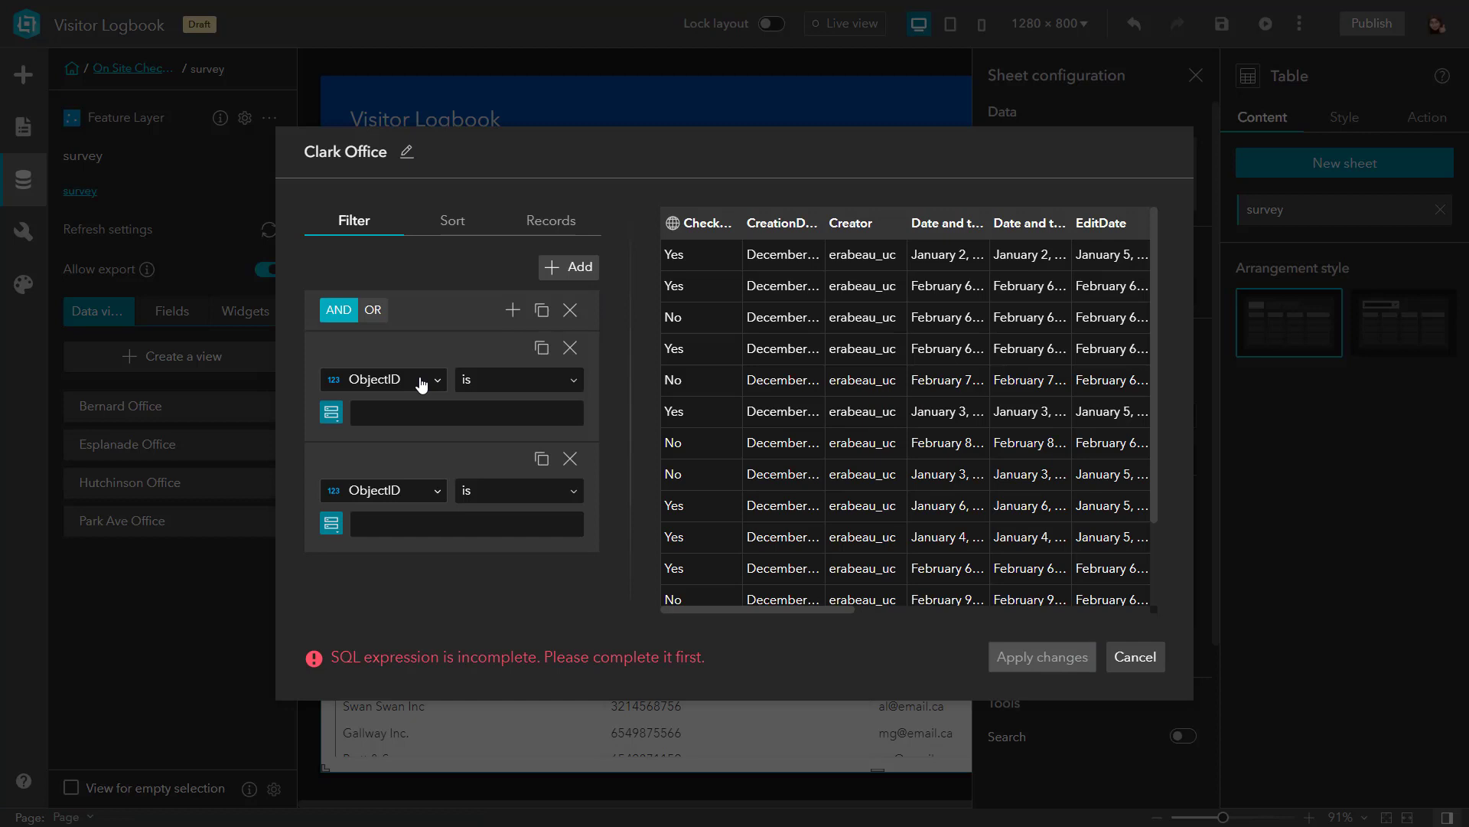
pyautogui.click(383, 380)
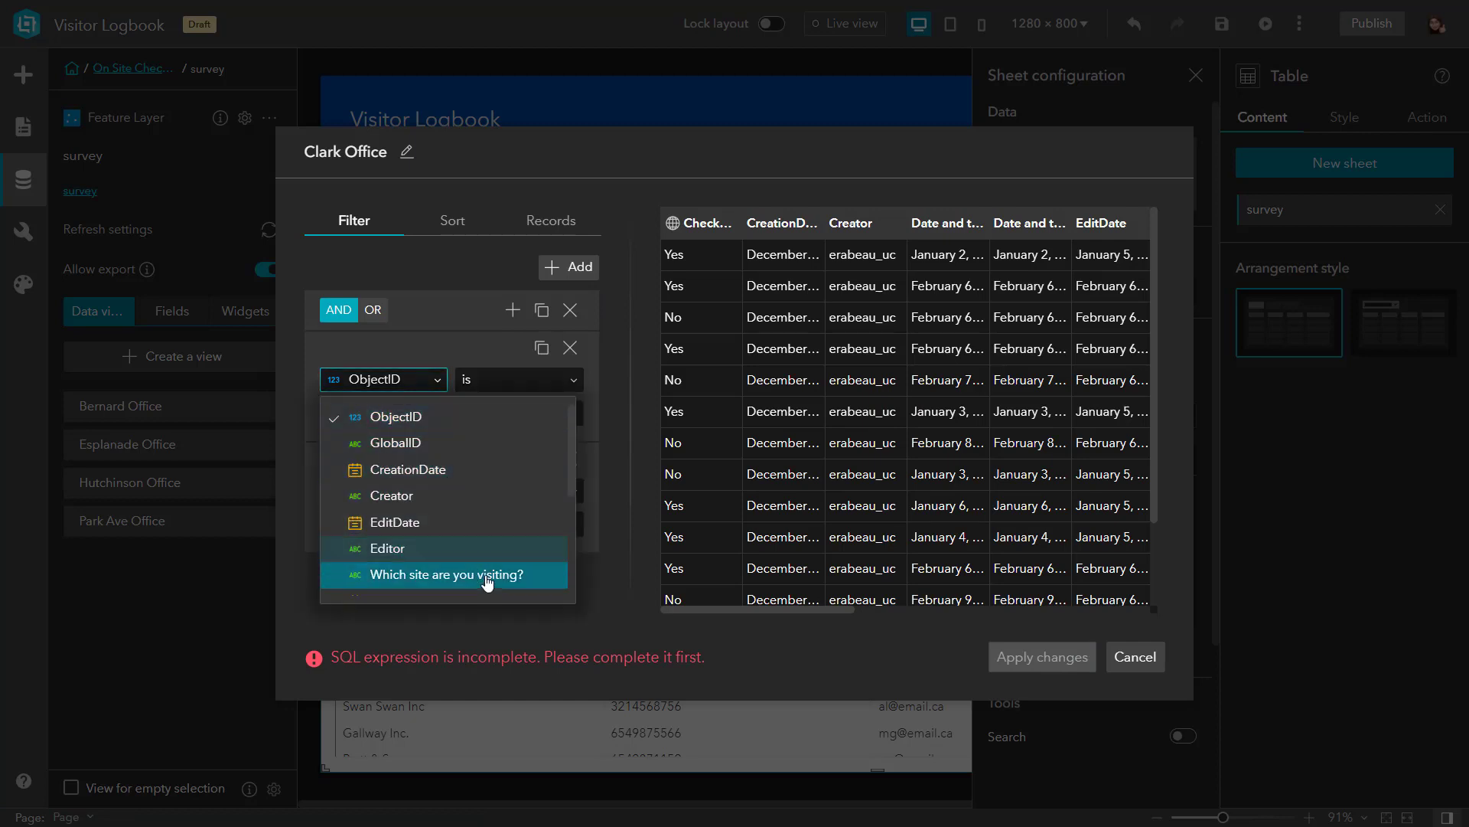
pyautogui.click(446, 573)
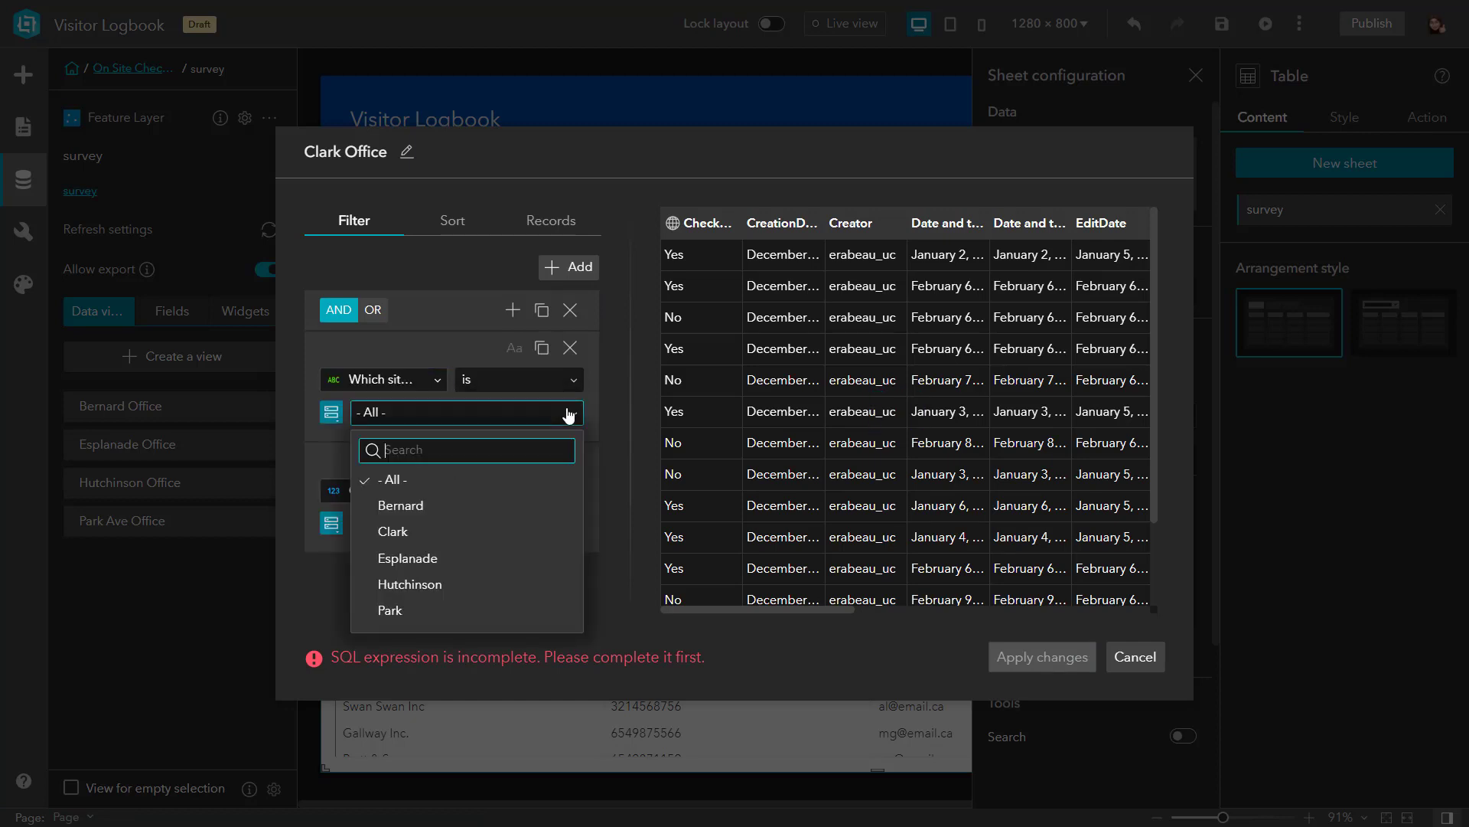
pyautogui.click(393, 531)
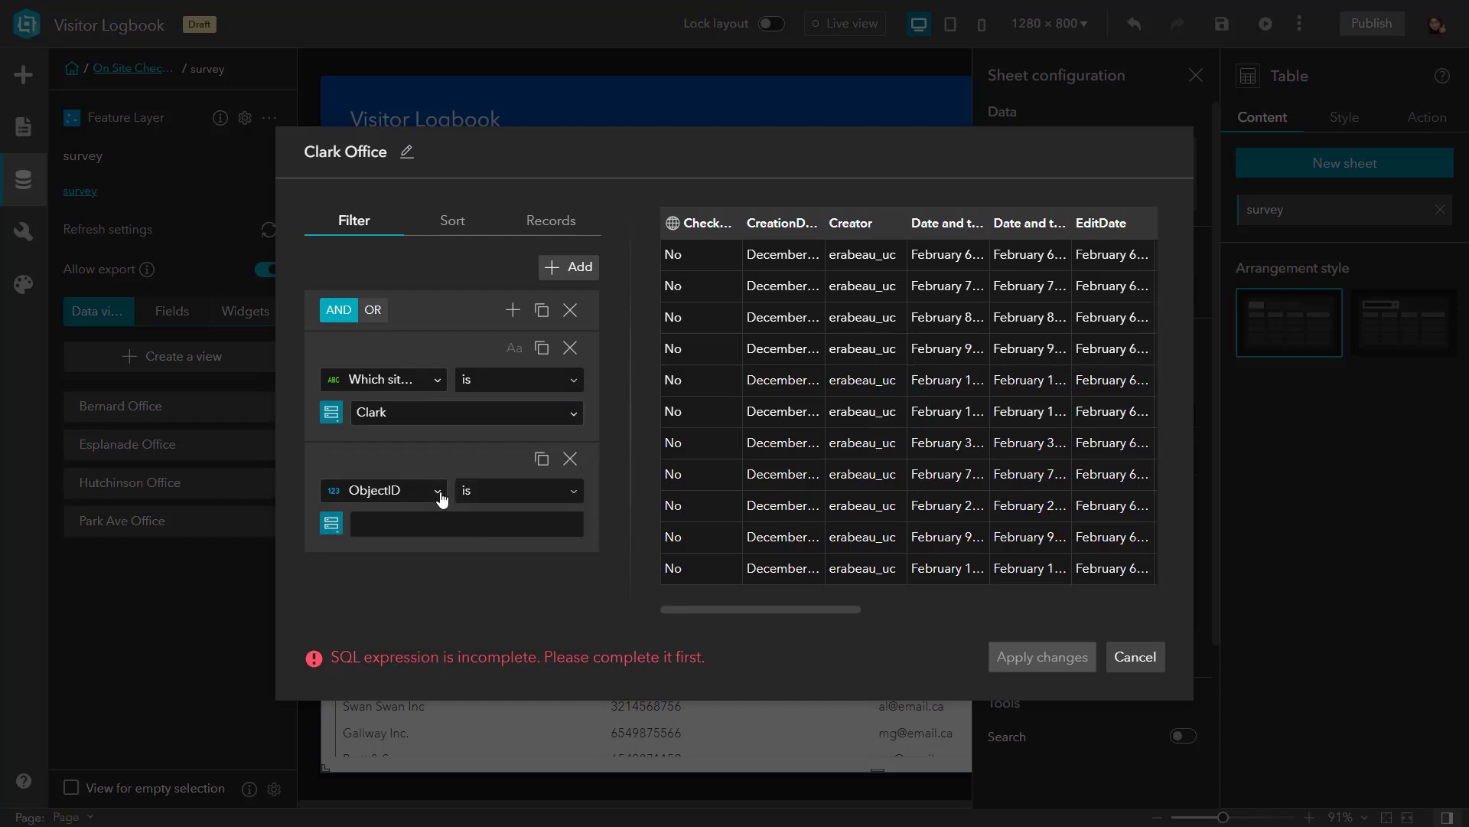
# - Add a second clause: 'Date and time of your visit' is on or after Yesterday
pyautogui.click(382, 490)
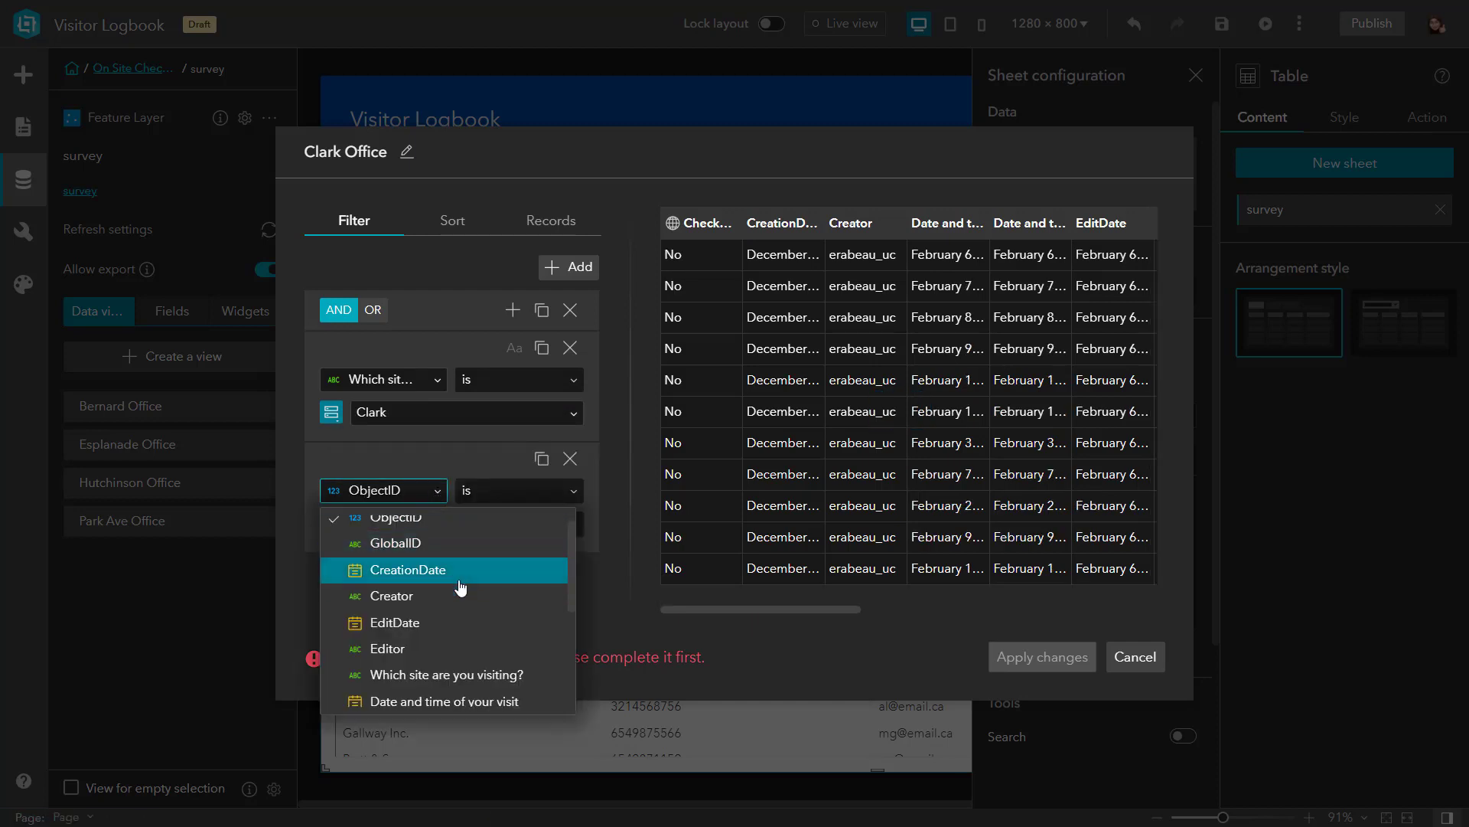
pyautogui.click(438, 701)
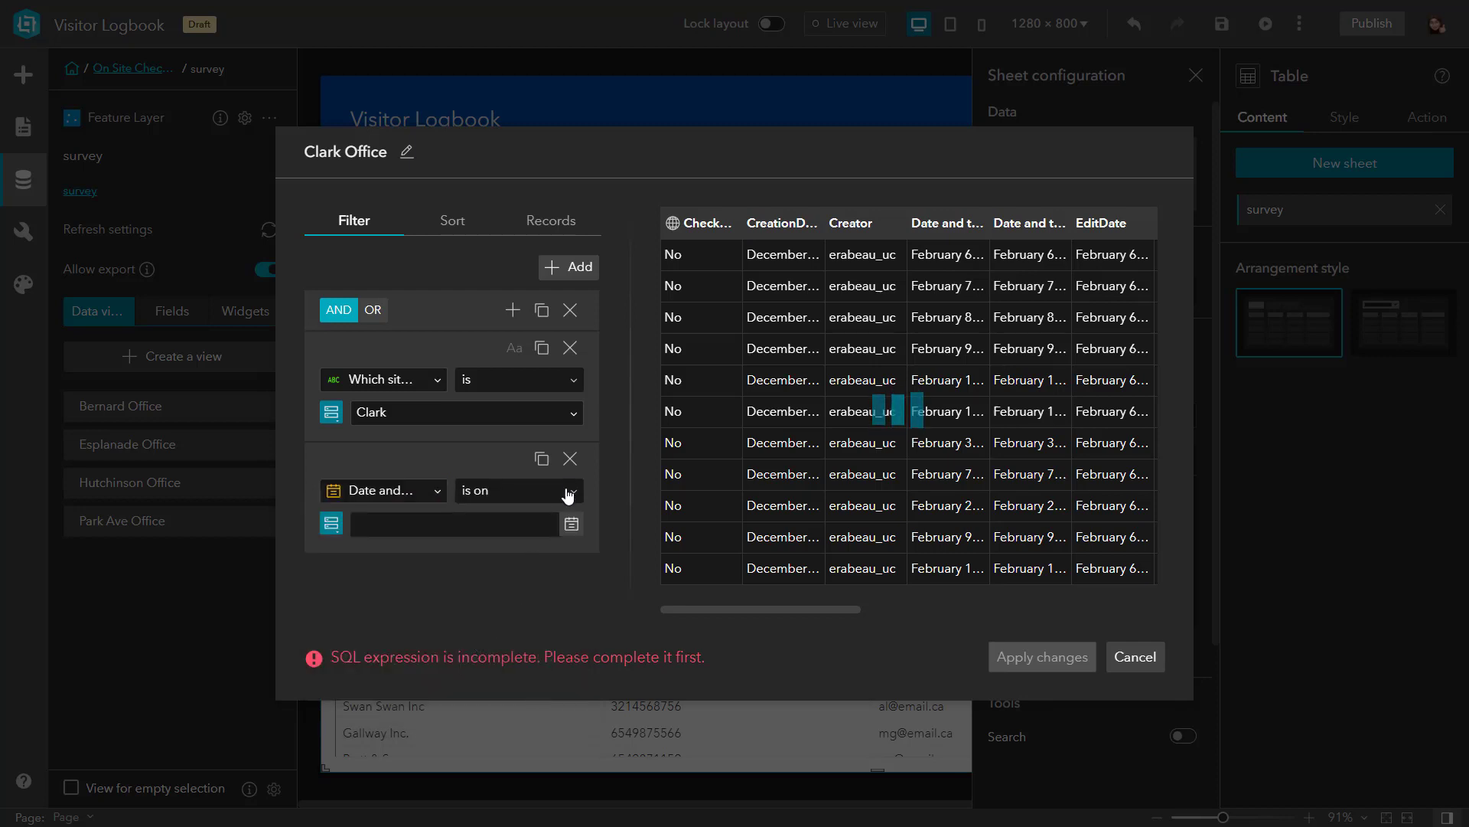
pyautogui.click(516, 490)
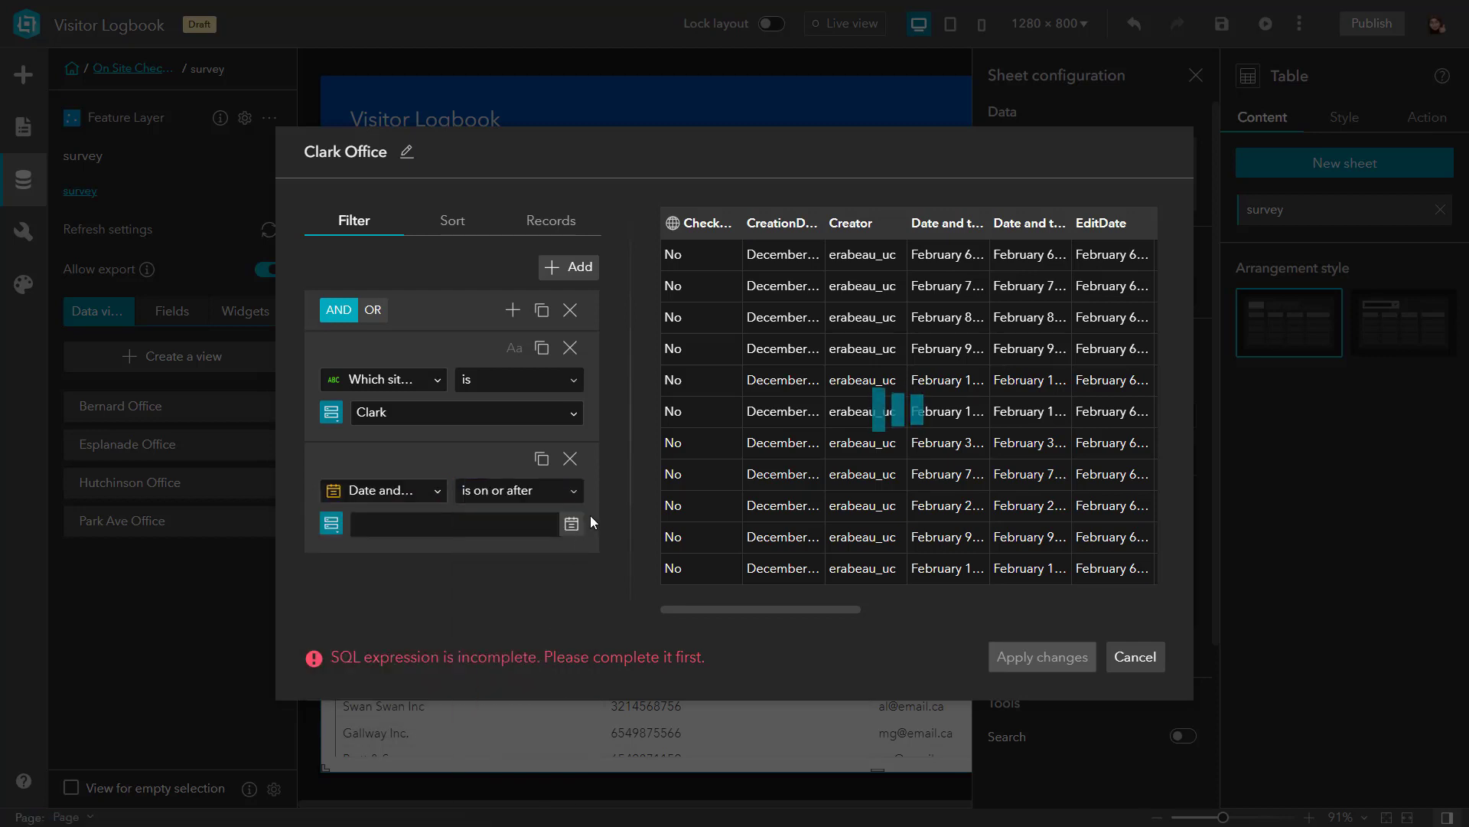
pyautogui.write('Yesterday')
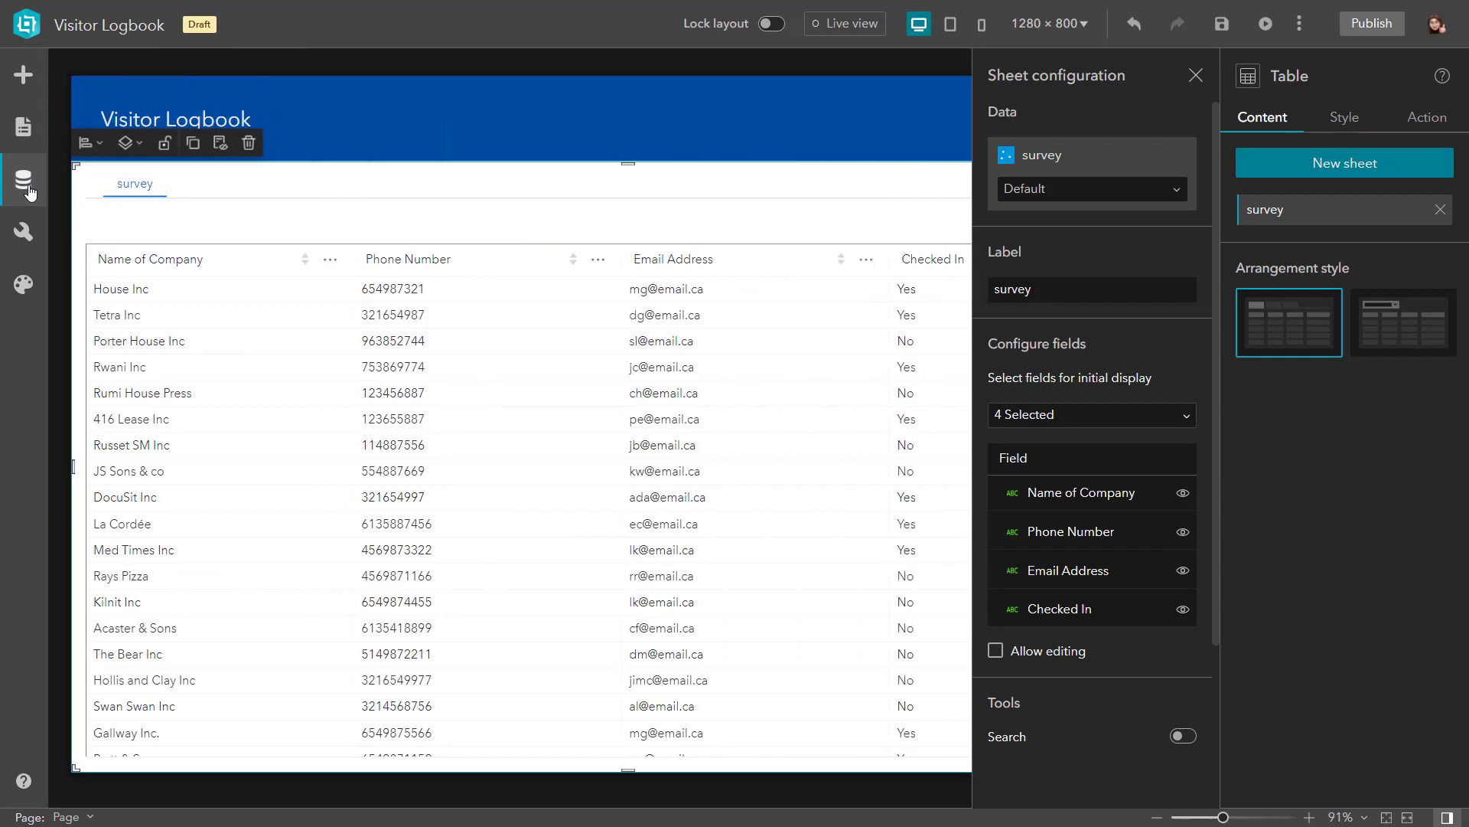
# - Bind the table sheet to the Clark Office view, listing six Clark visitor rows
pyautogui.click(1090, 188)
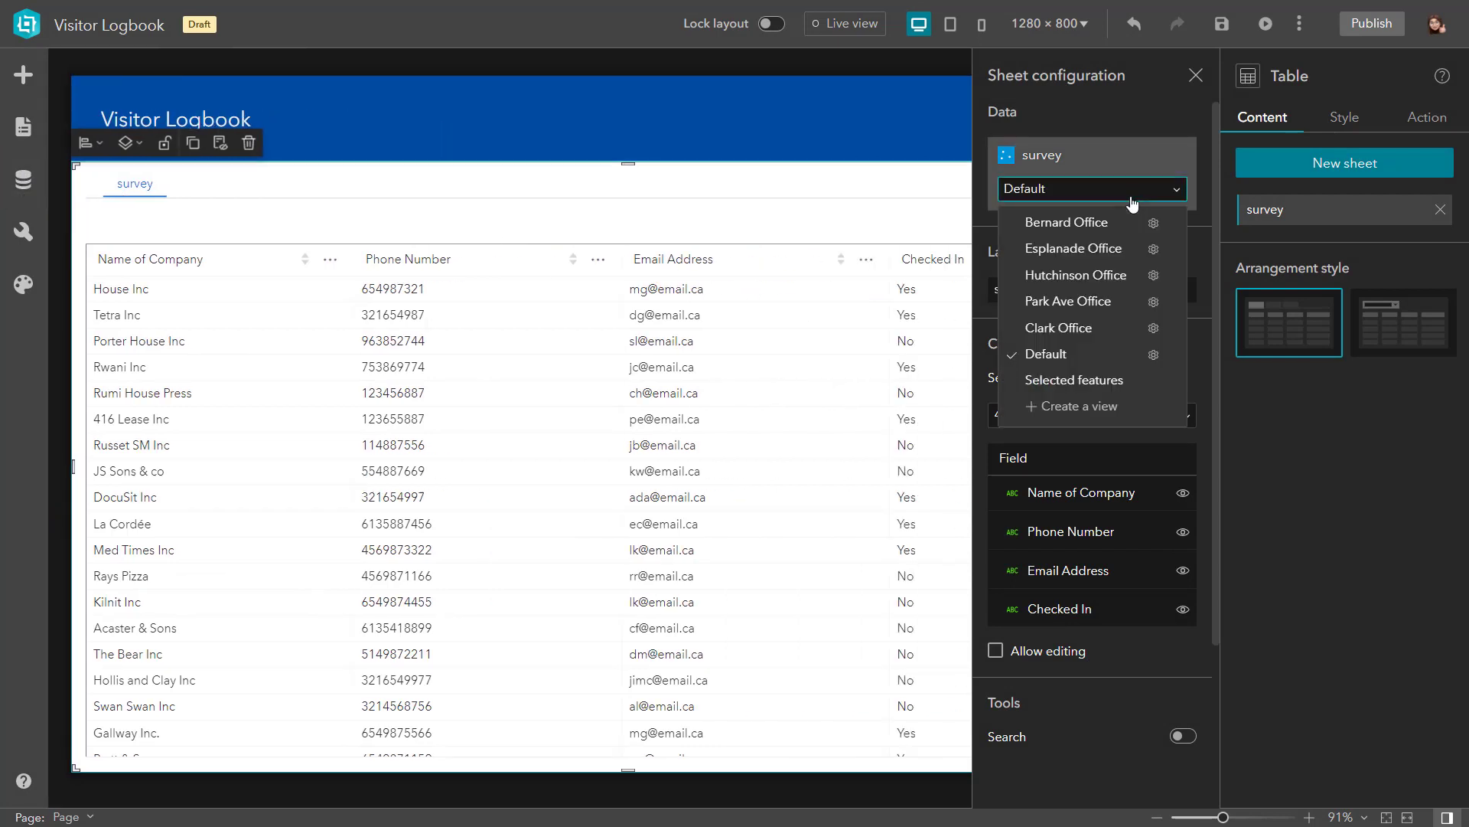
pyautogui.click(1057, 327)
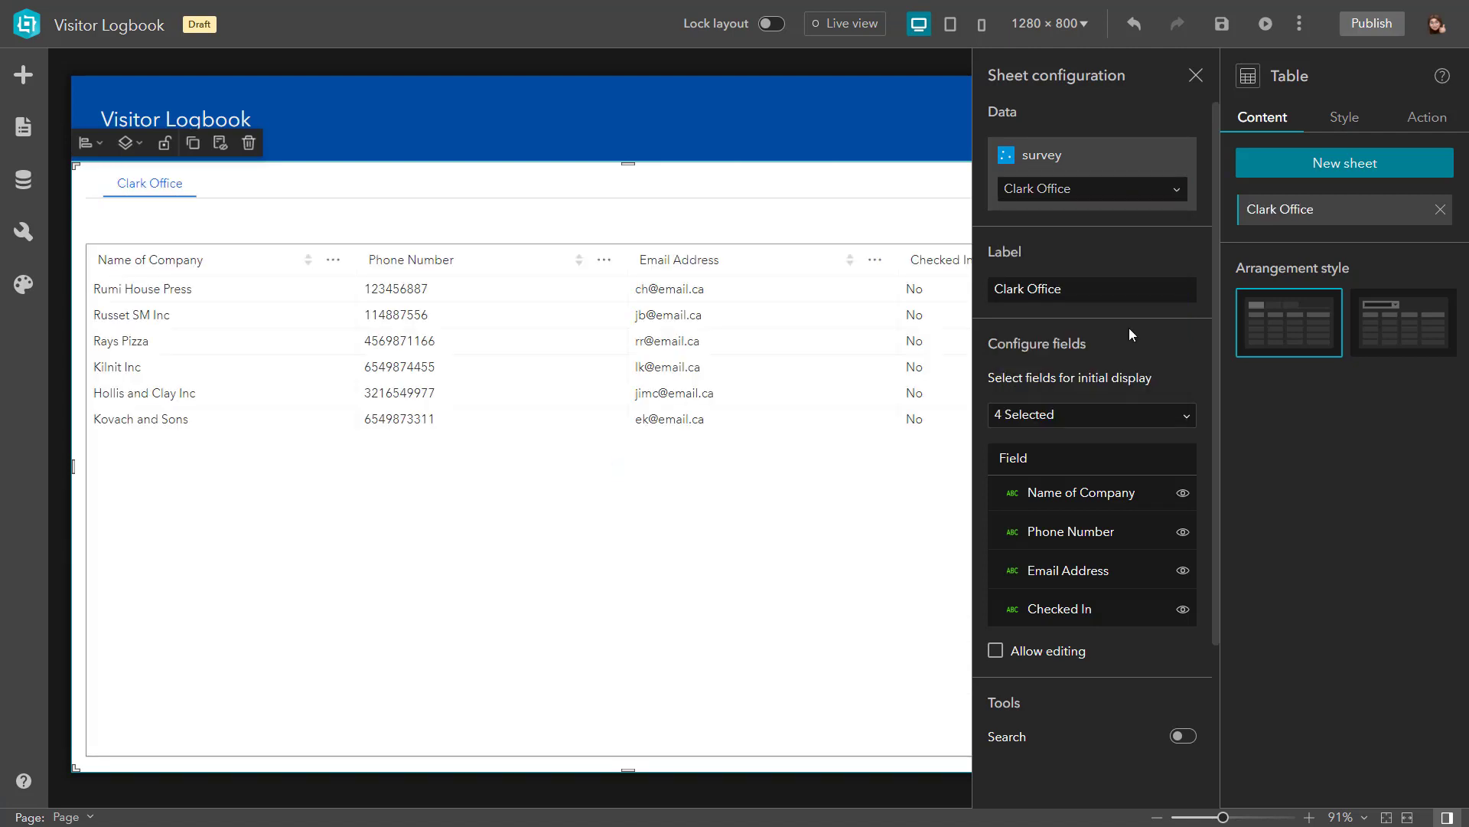
pyautogui.moveTo(1190, 419)
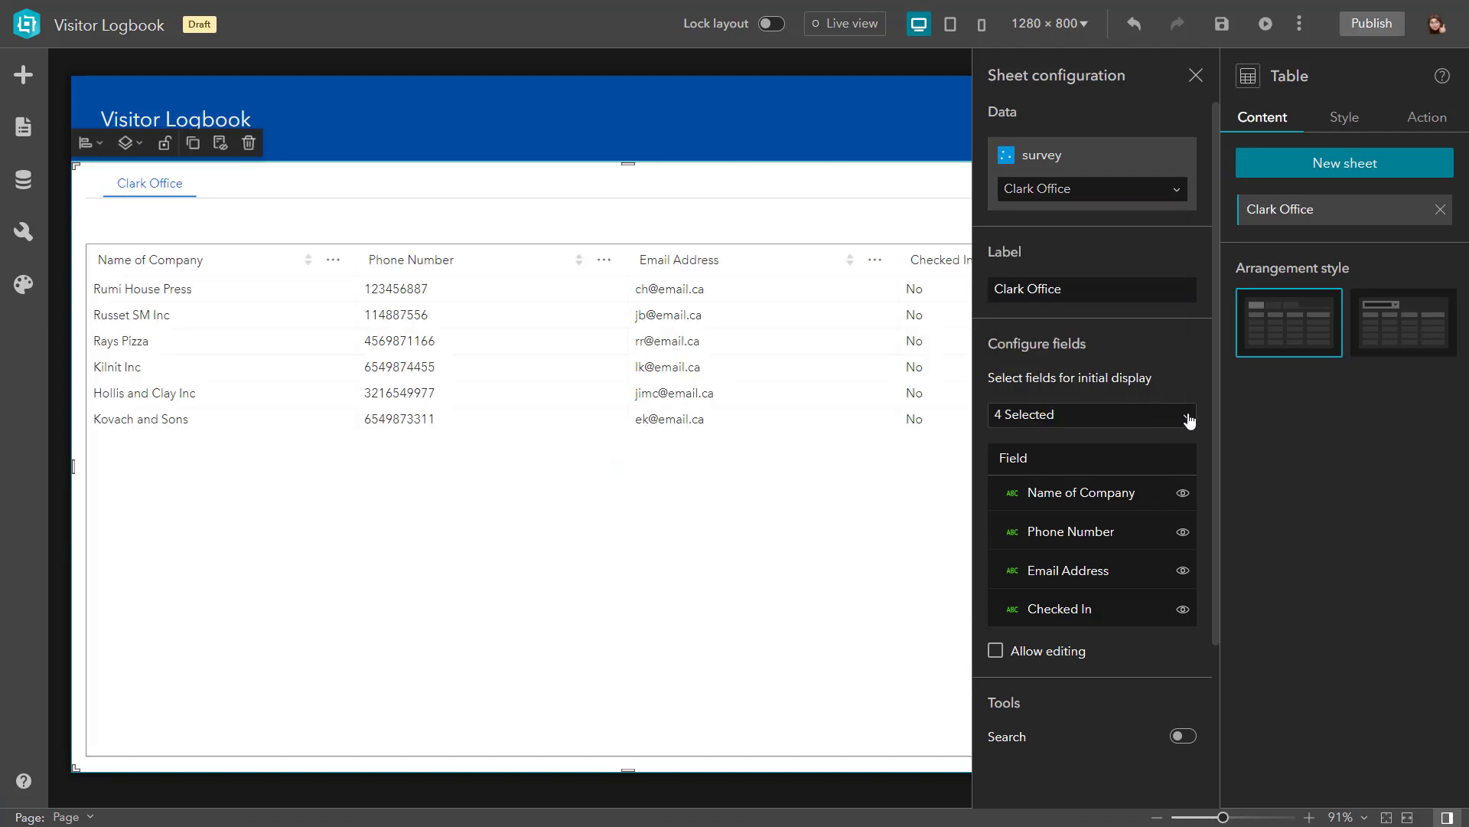
# - Include 'Date and time of your visit' among the initially displayed fields
pyautogui.click(1090, 414)
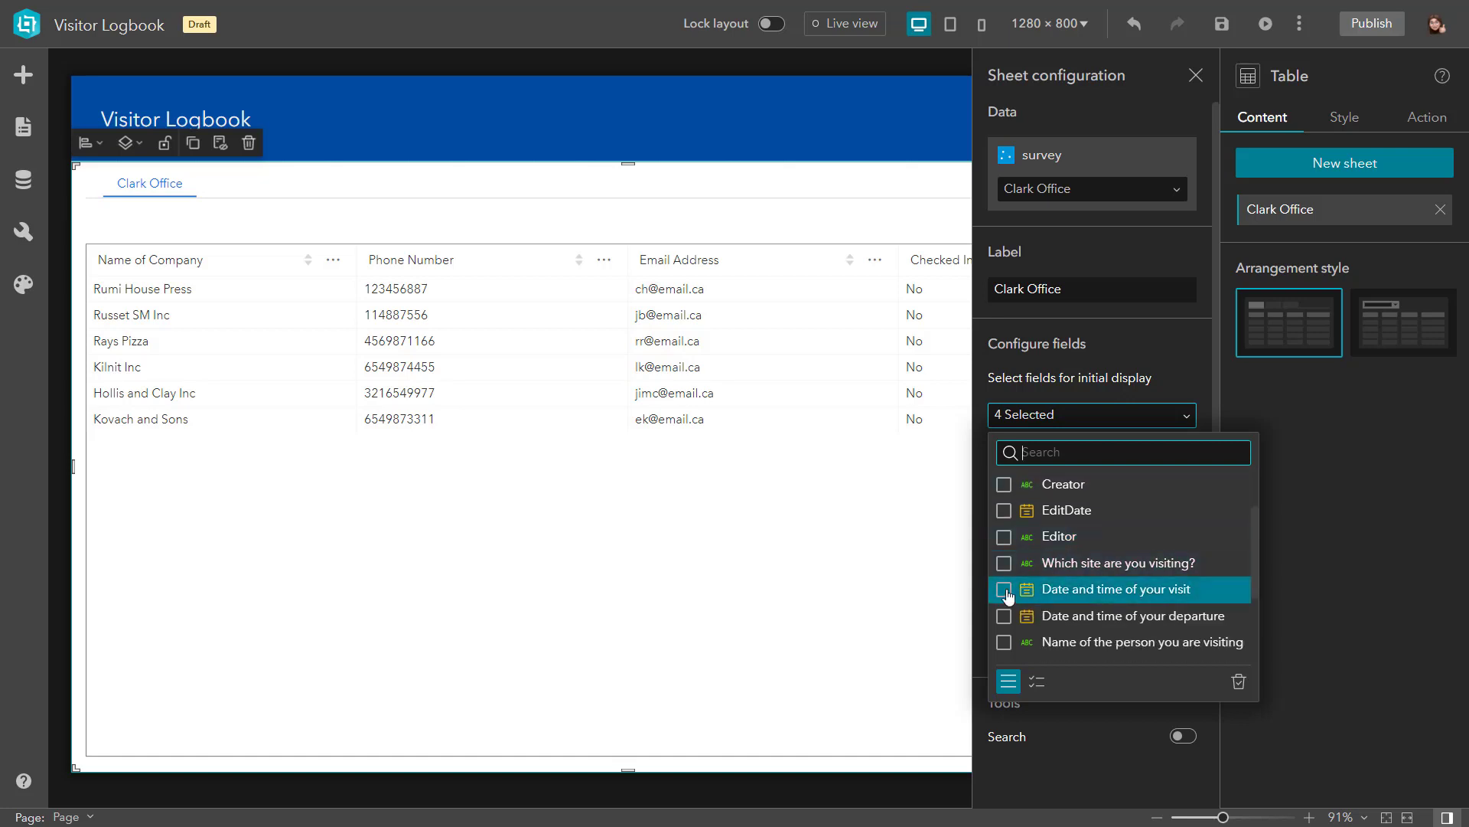
pyautogui.click(1004, 587)
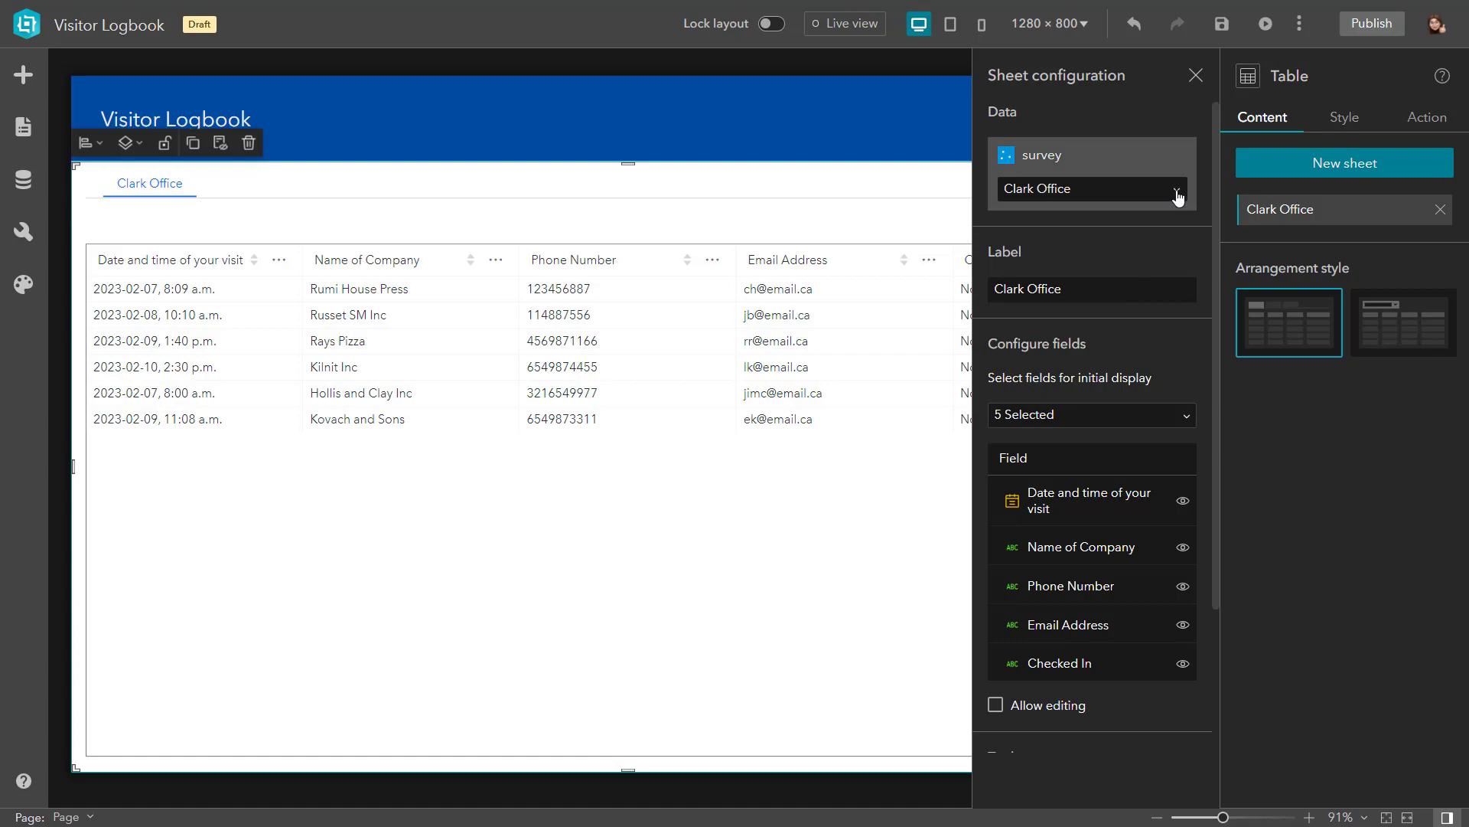
# - Sort the Clark Office view by 'Date and time of your visit' ascending
pyautogui.click(1089, 189)
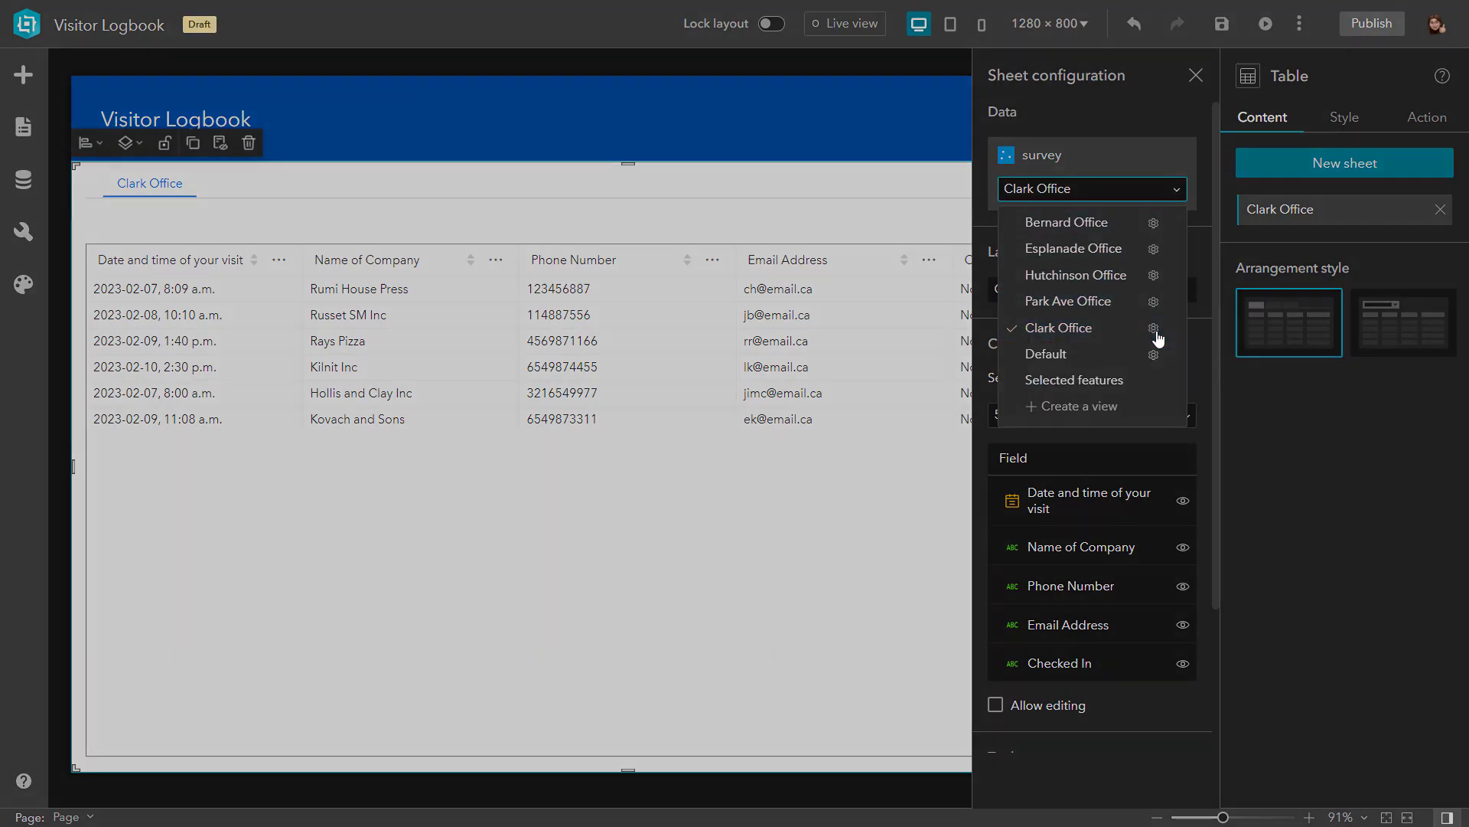
pyautogui.click(1157, 327)
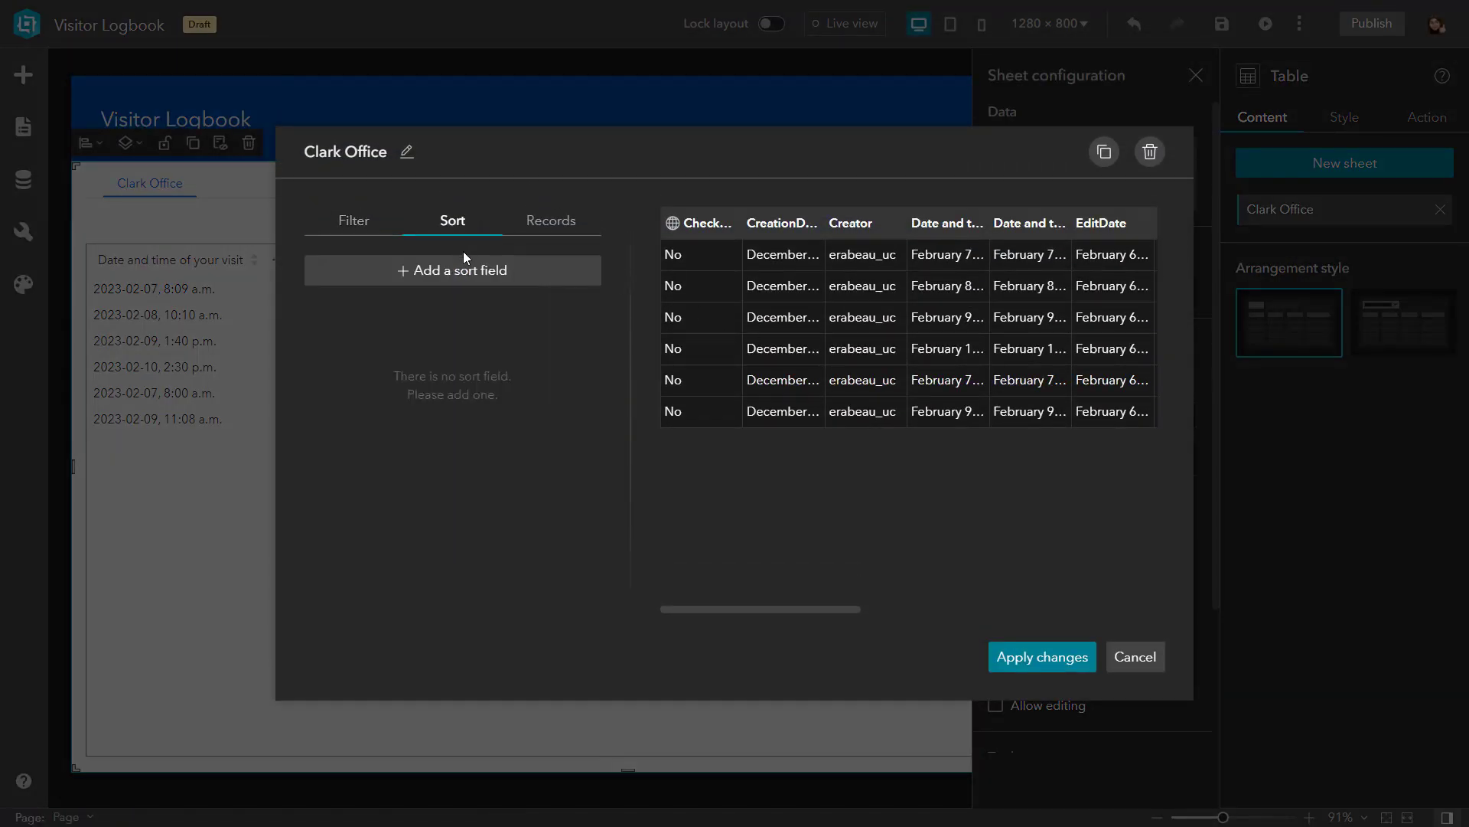
pyautogui.click(453, 269)
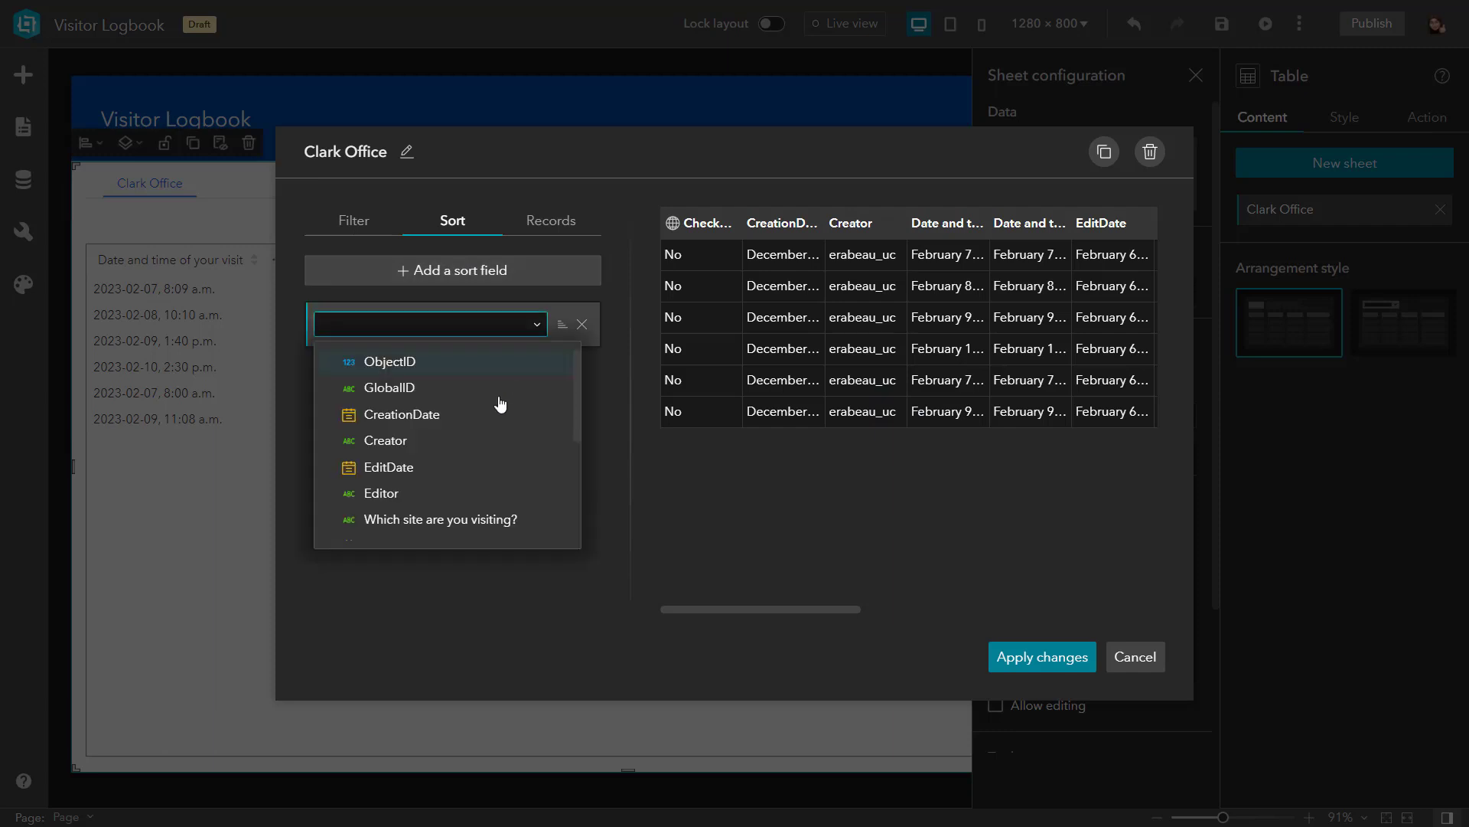
pyautogui.click(436, 519)
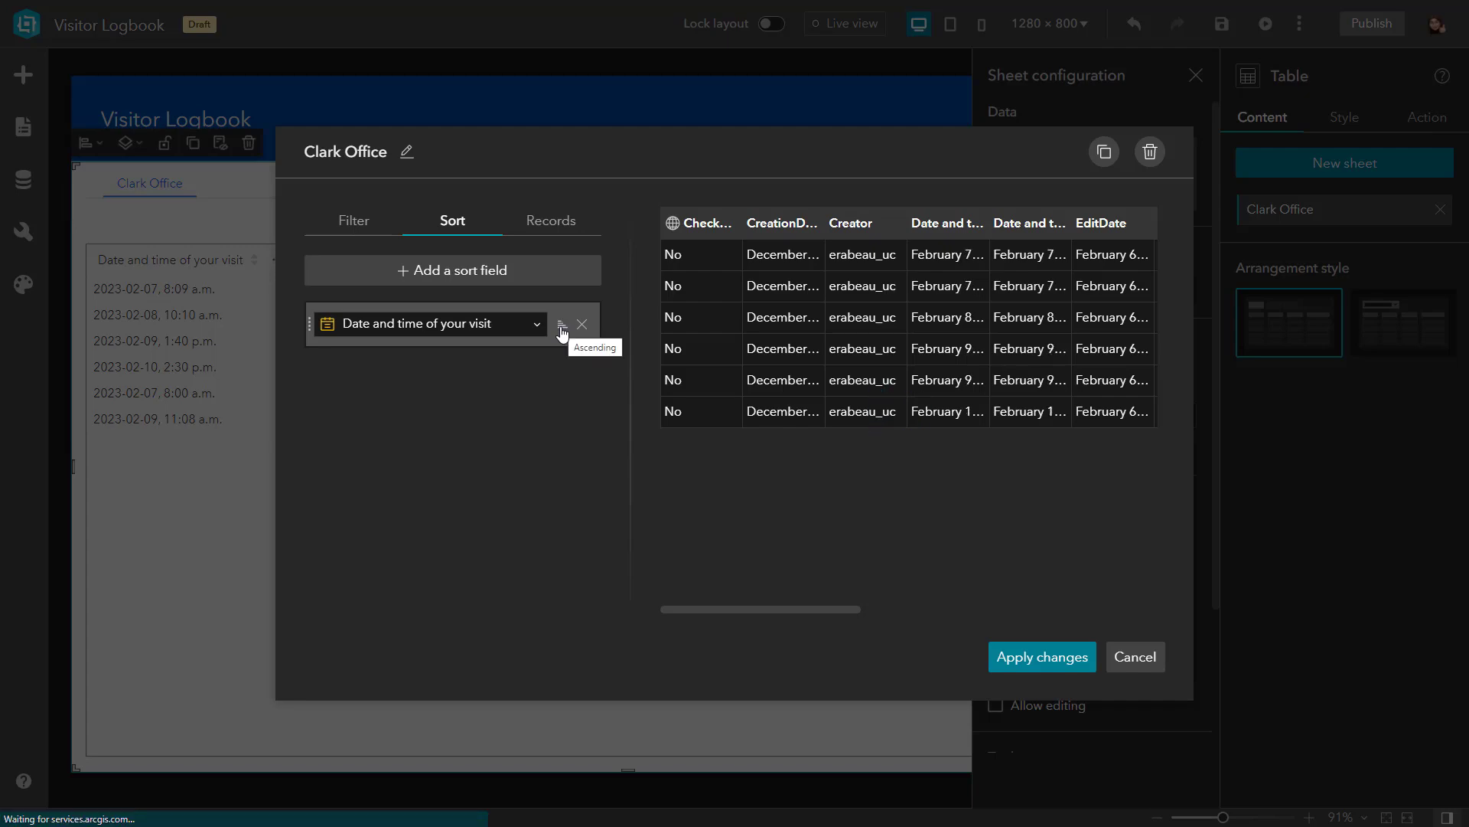
pyautogui.click(1041, 656)
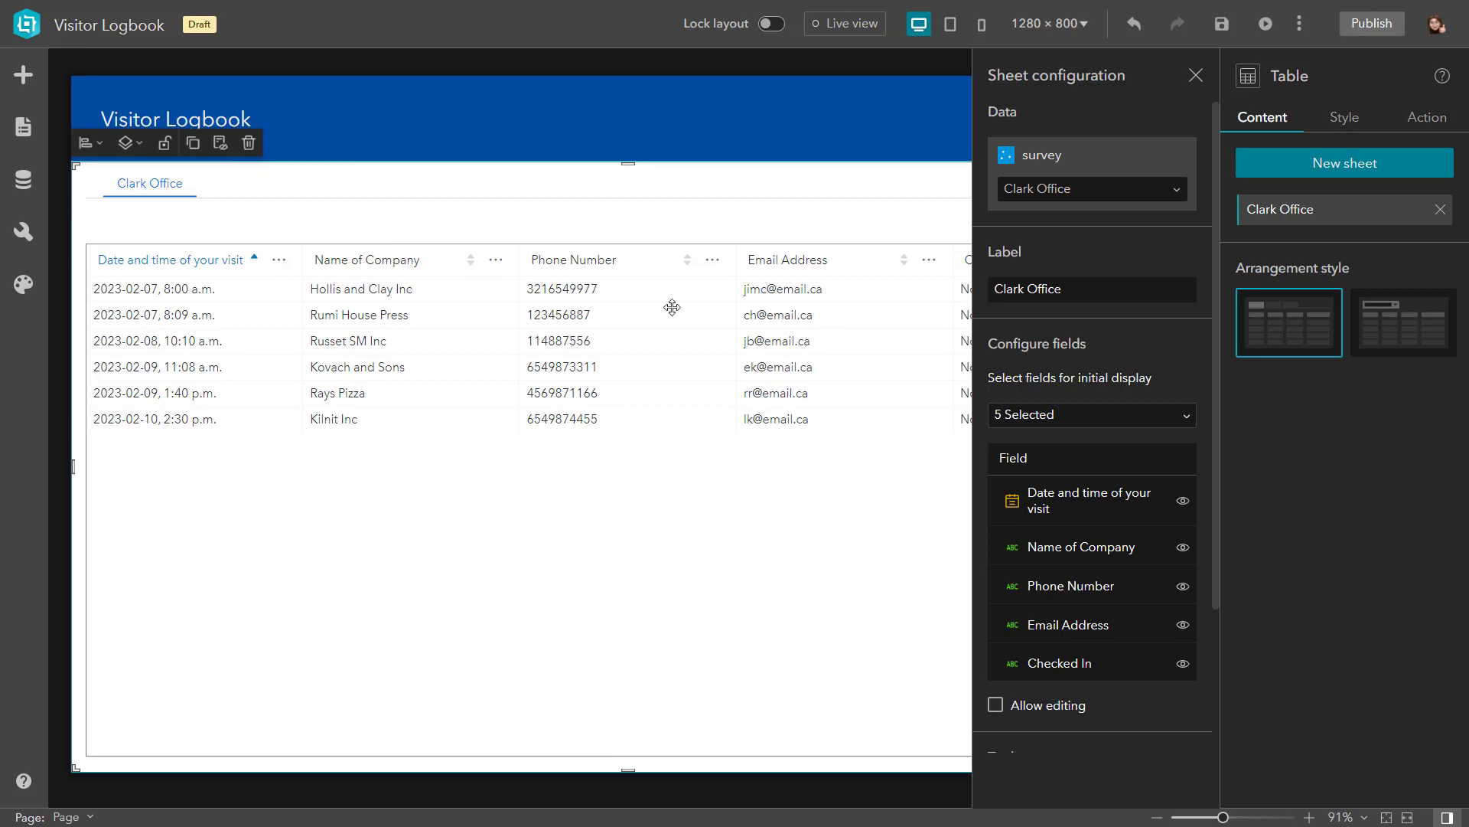
# - In the Clark Office view's Records settings, turn off the Maximum record limit, keeping page size 100
pyautogui.click(1090, 188)
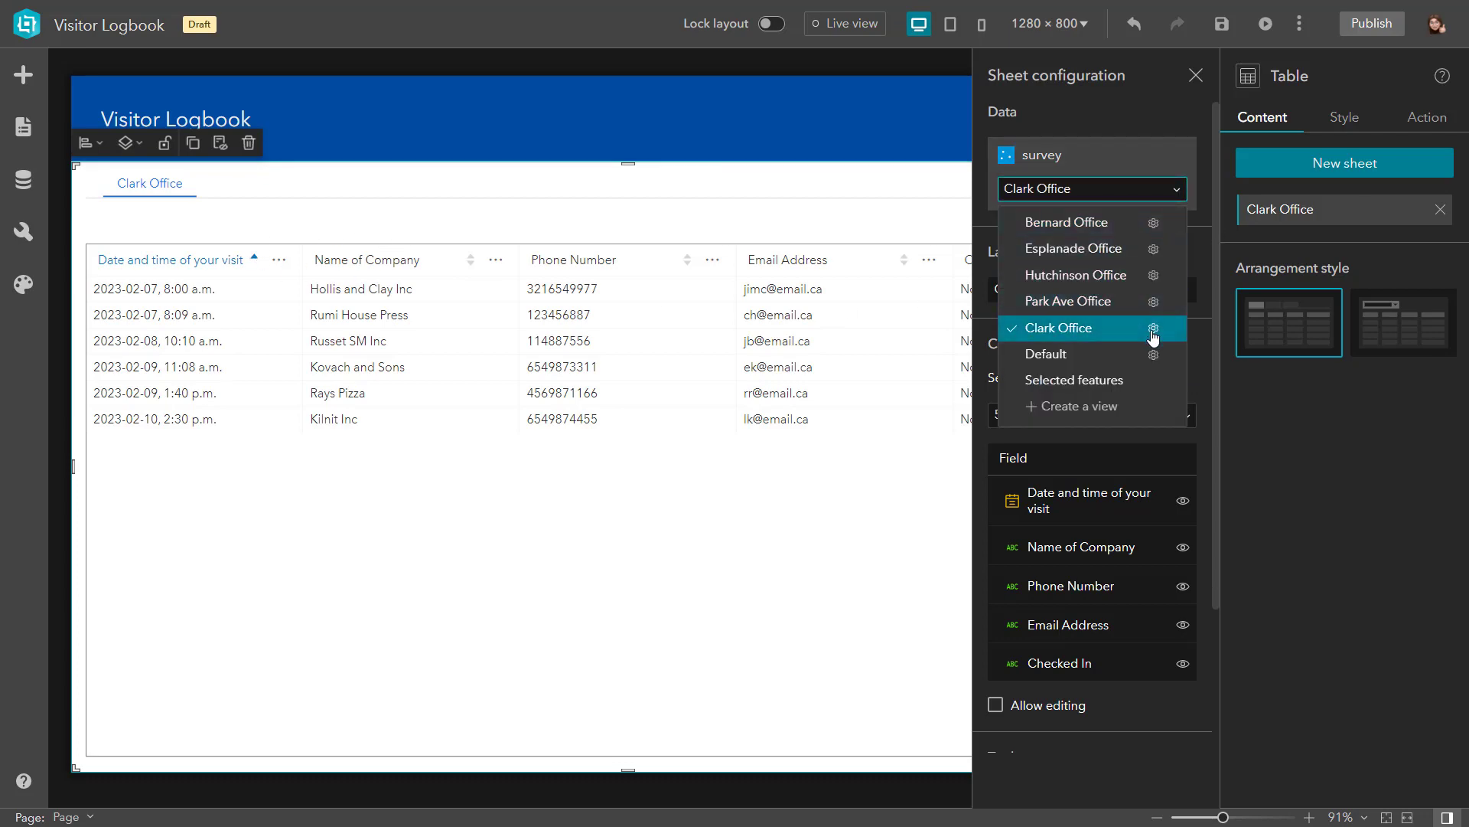
pyautogui.click(1154, 328)
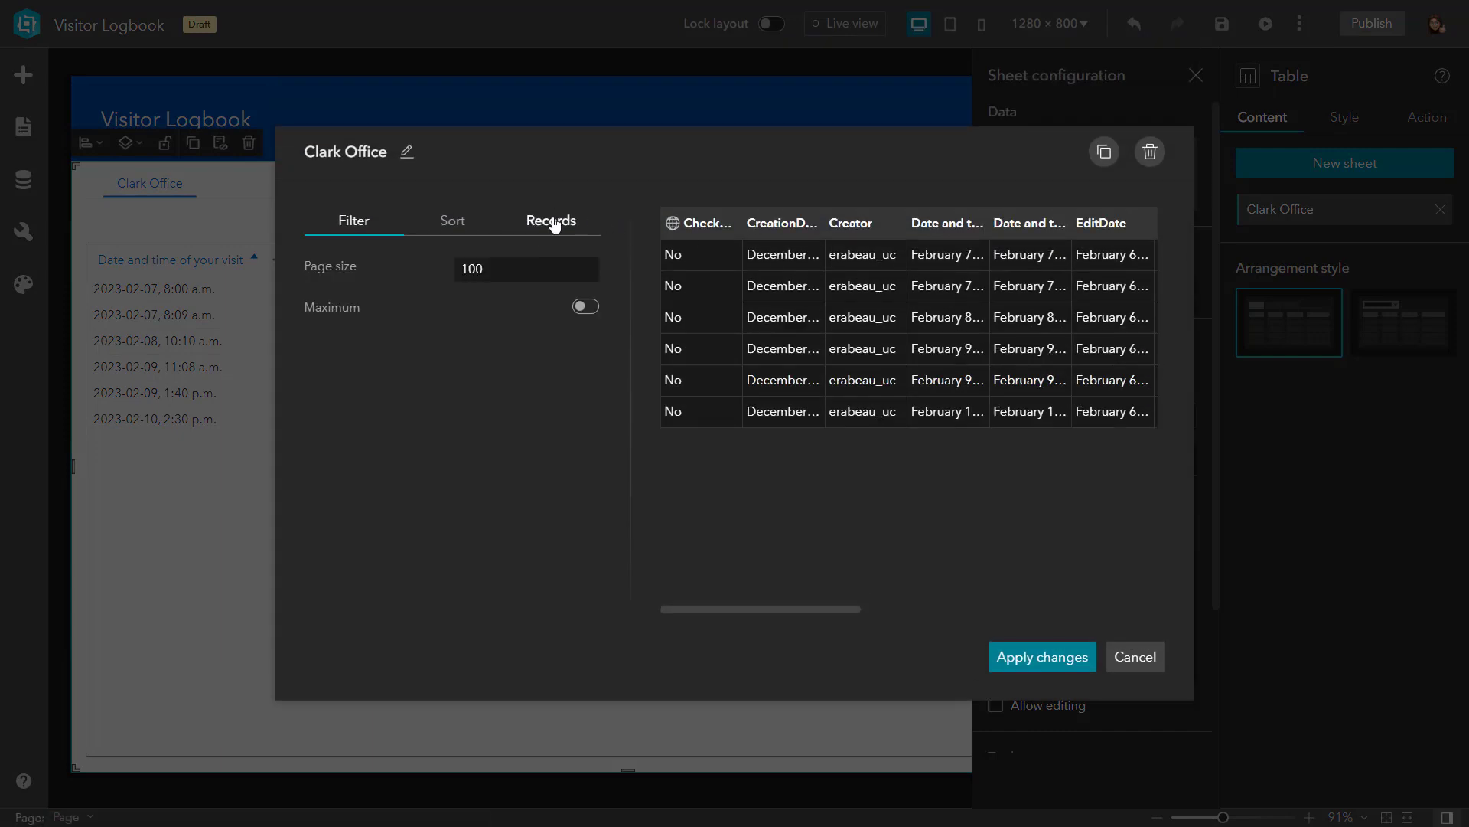
pyautogui.click(583, 306)
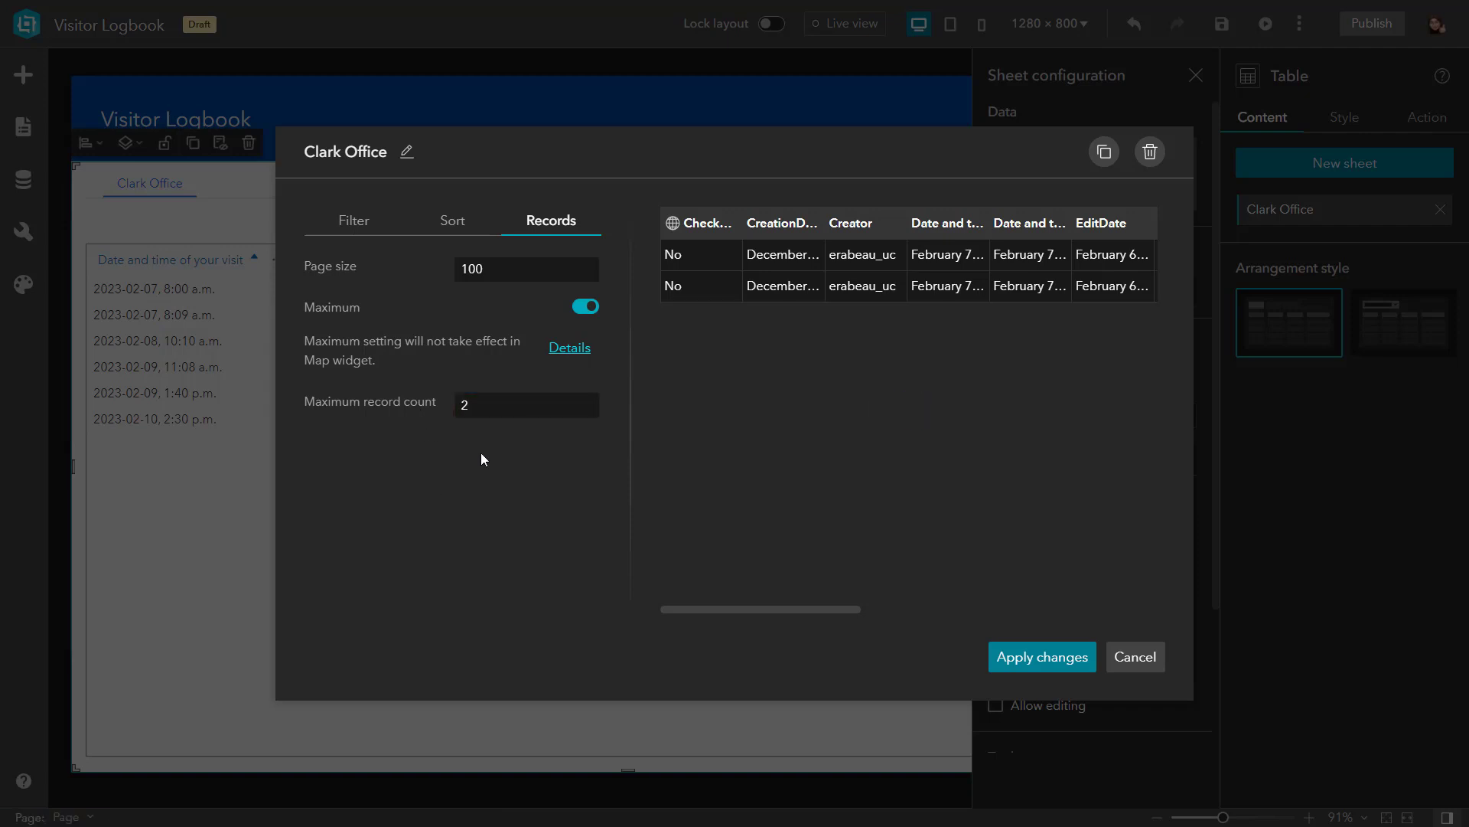
pyautogui.click(583, 306)
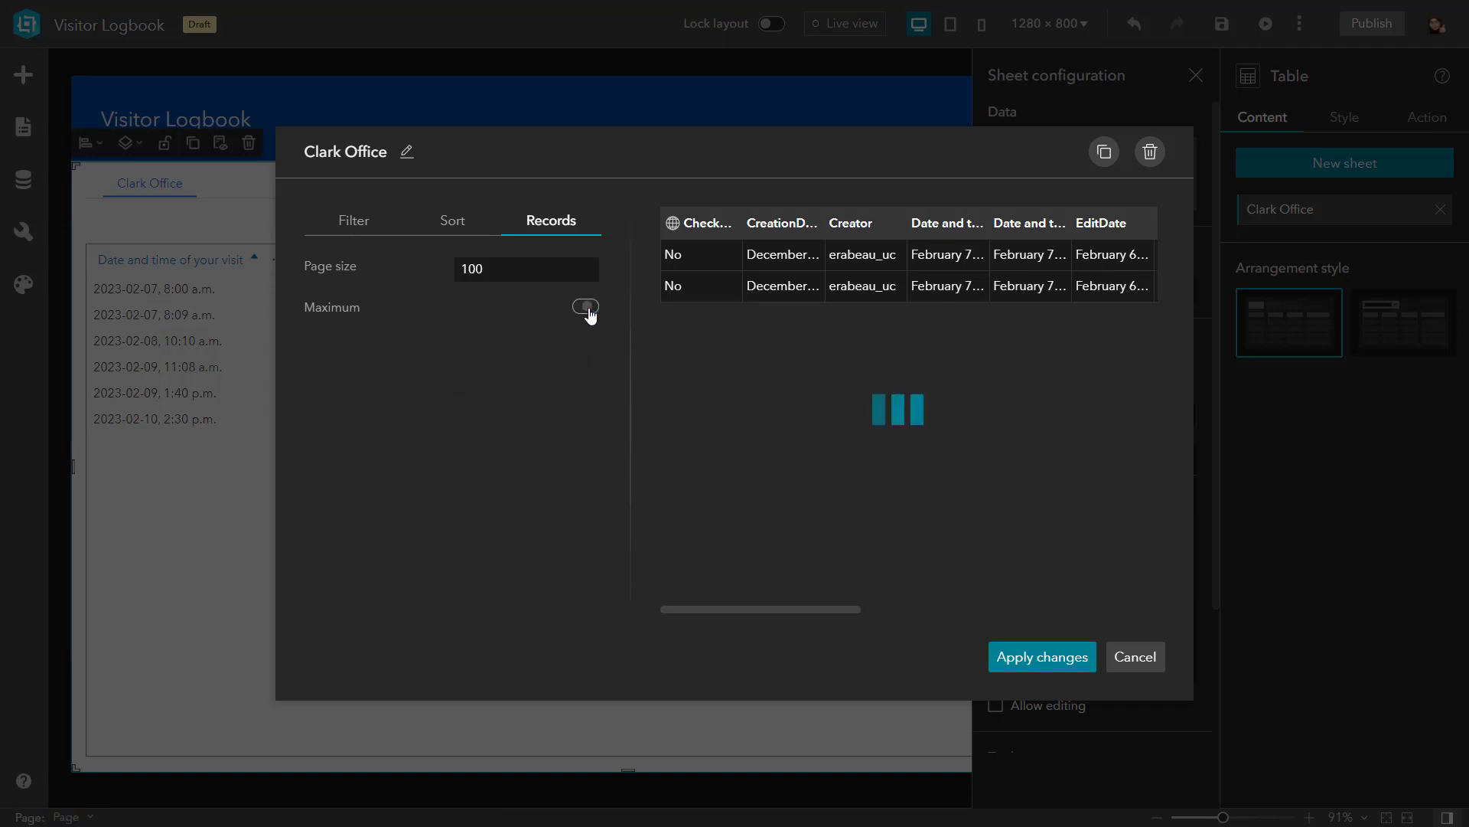